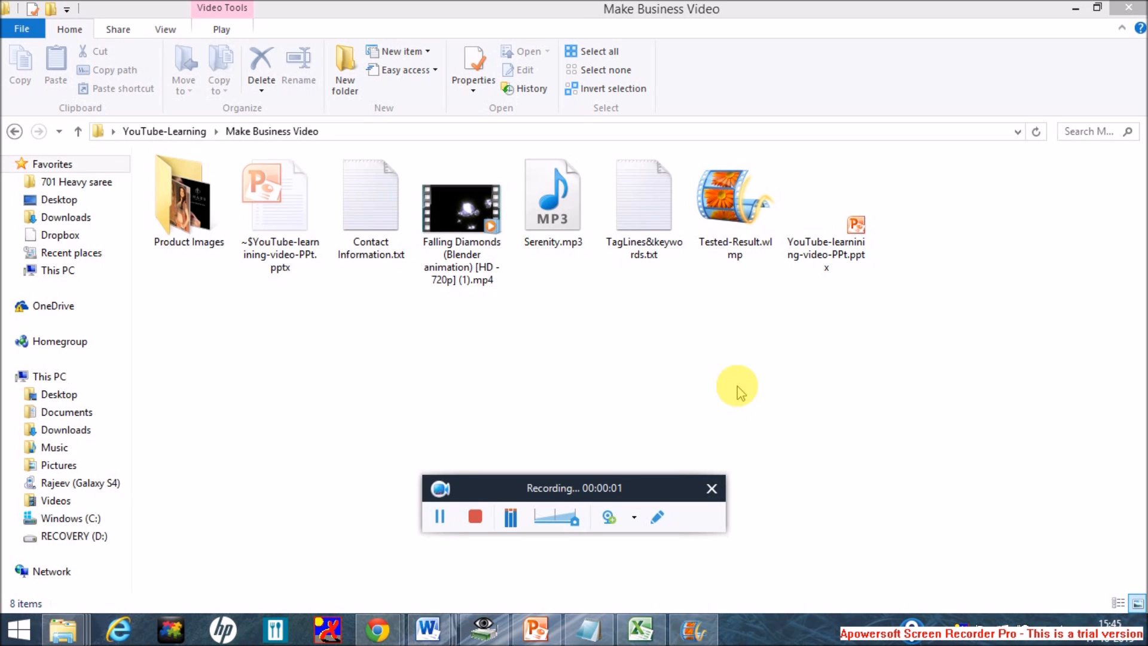
pyautogui.moveTo(625, 395)
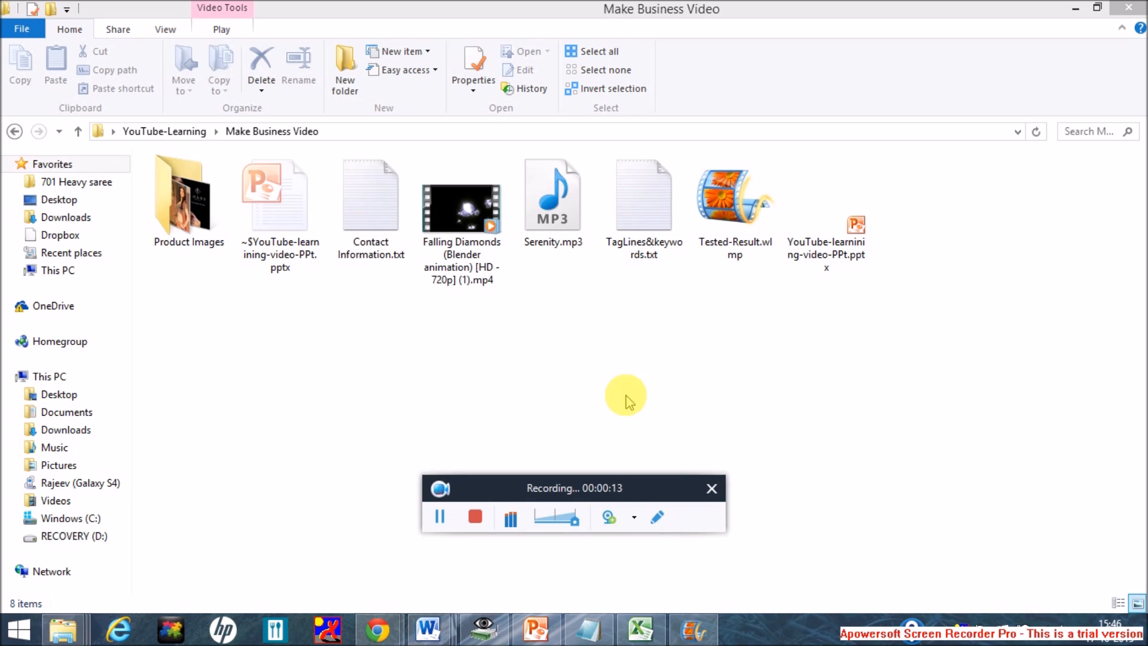
# Select Tested-Result.wlmp in the Make Business Video folder
pyautogui.click(735, 193)
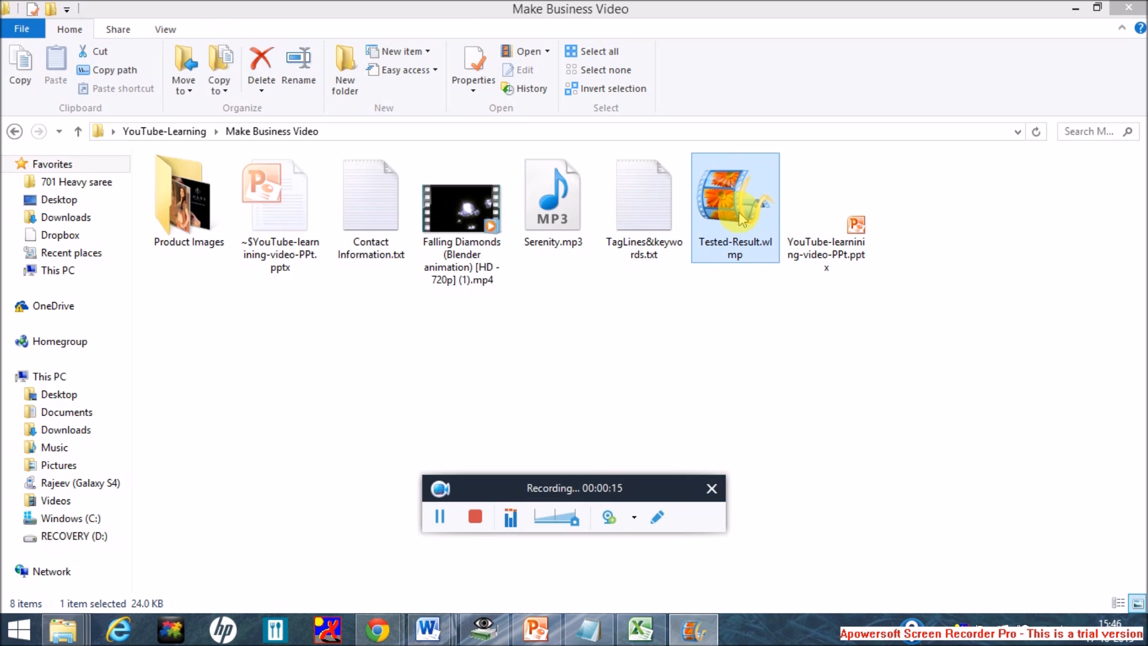
# Open Tested-Result in Movie Maker, play its jewellery slideshow preview, then show the File menu
pyautogui.doubleClick(734, 192)
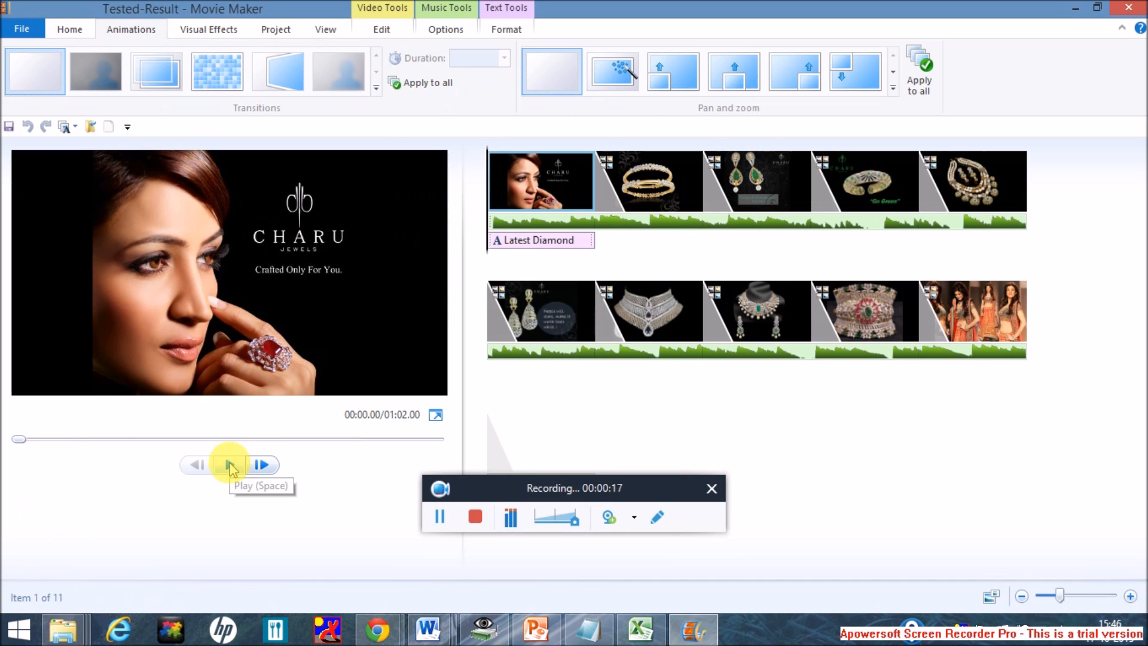
pyautogui.click(231, 465)
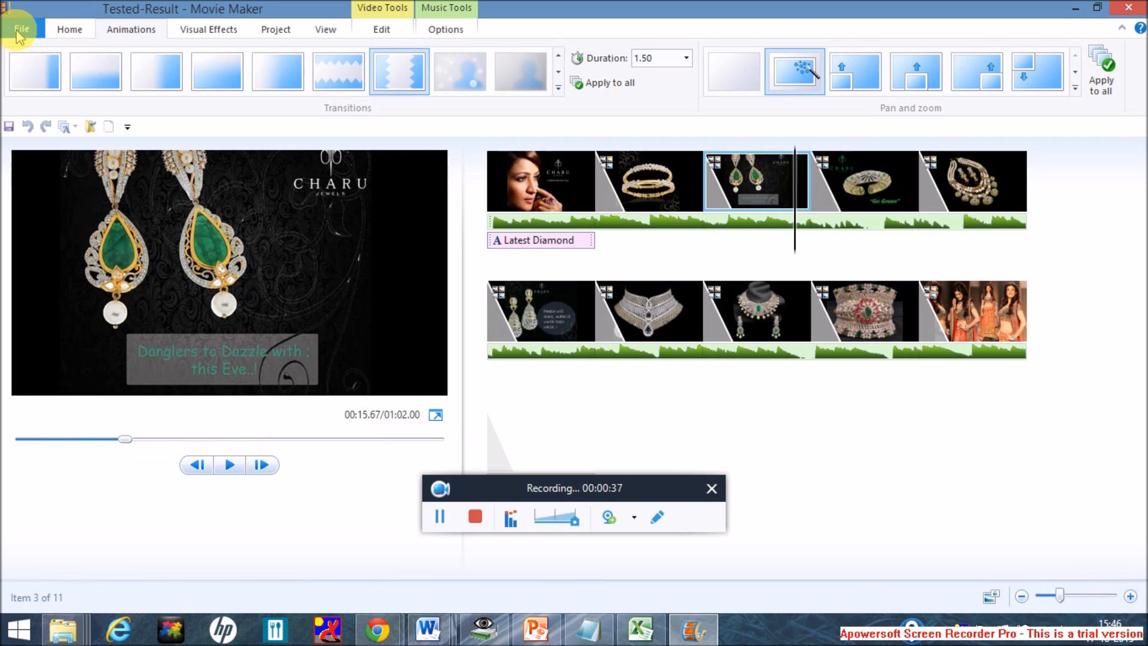
pyautogui.click(21, 28)
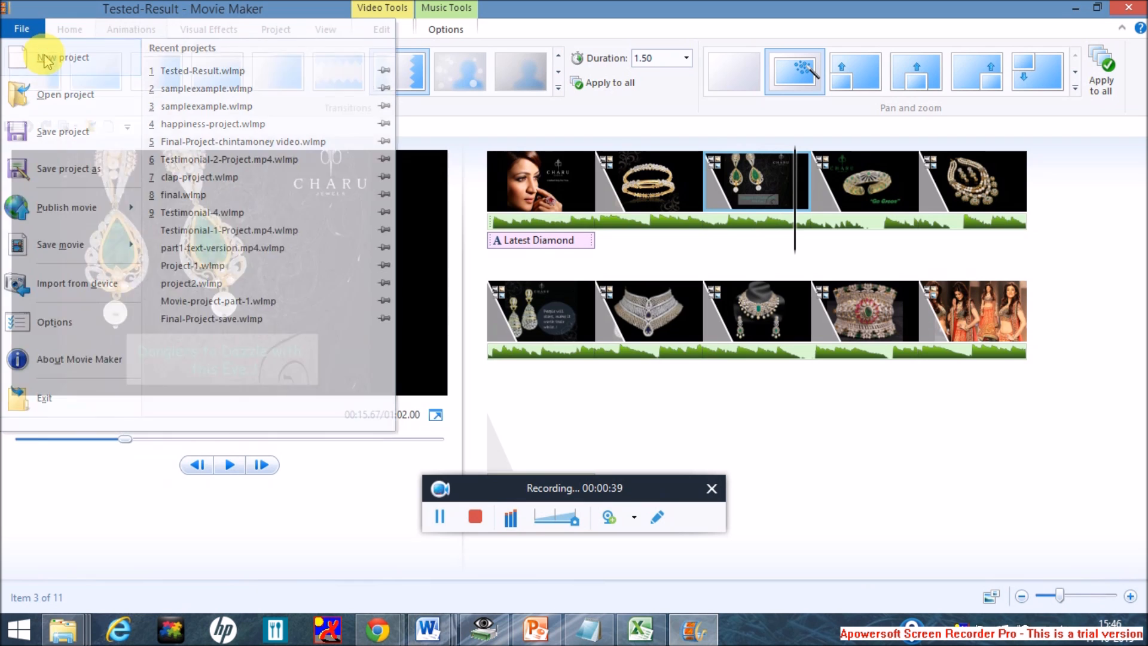
# Create a new project and add the Charu Jewels title image as its first clip
pyautogui.click(64, 58)
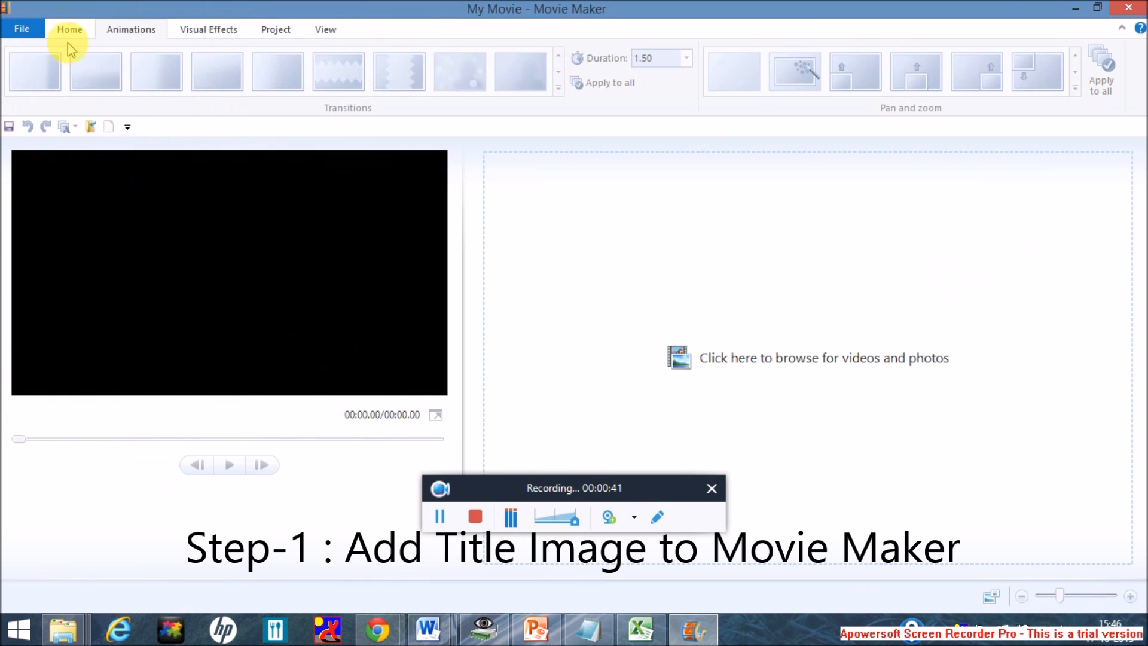
pyautogui.click(68, 29)
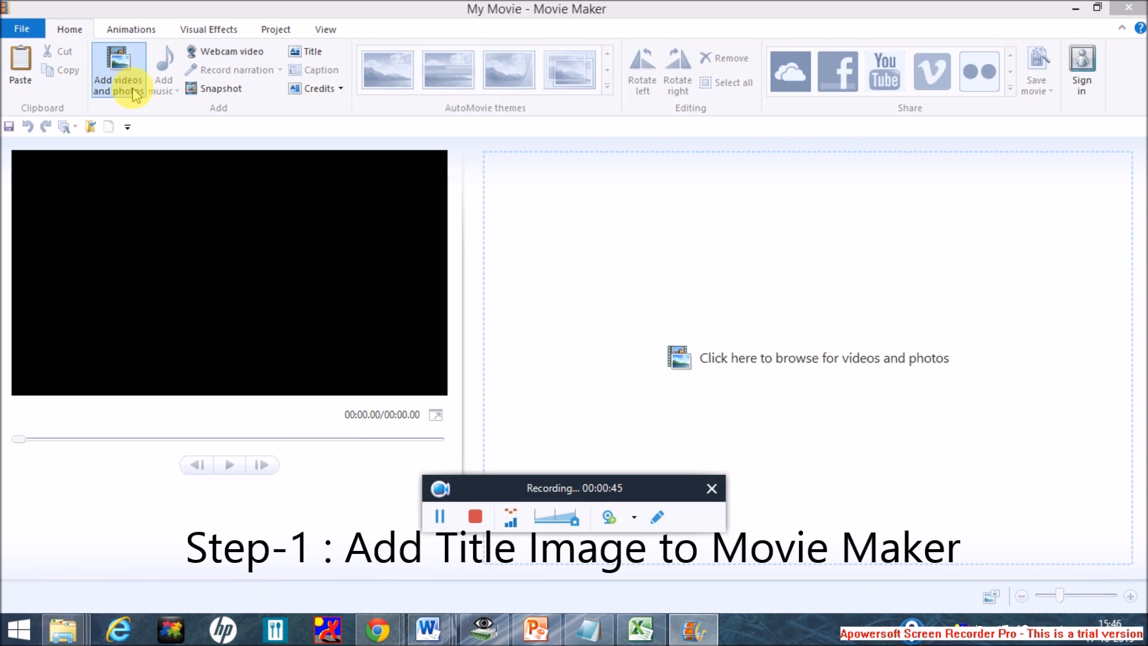
pyautogui.click(118, 69)
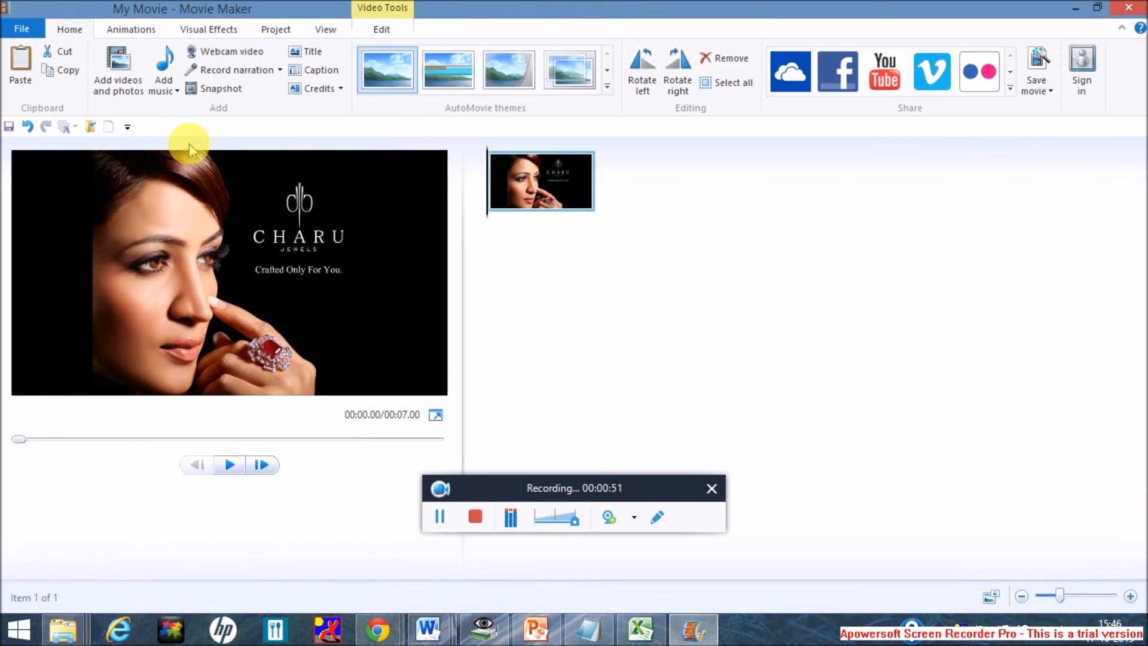
pyautogui.moveTo(114, 6)
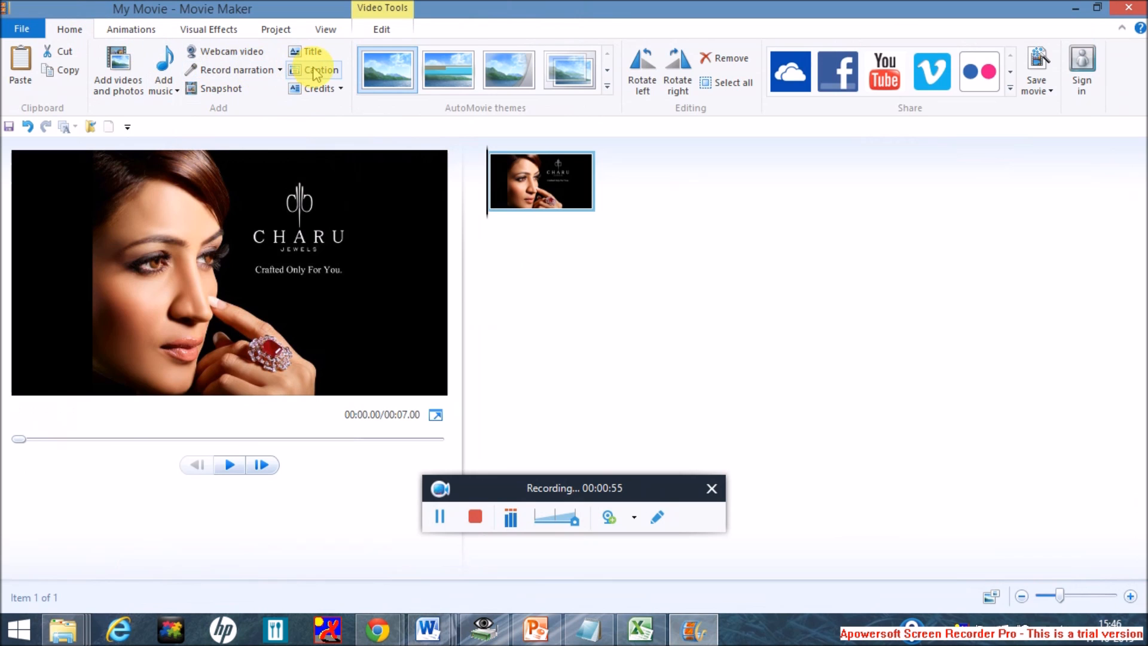
# Add the caption 'Latest 2015 Diamond Jewellery Designs' over the Charu Jewels title image
pyautogui.click(319, 70)
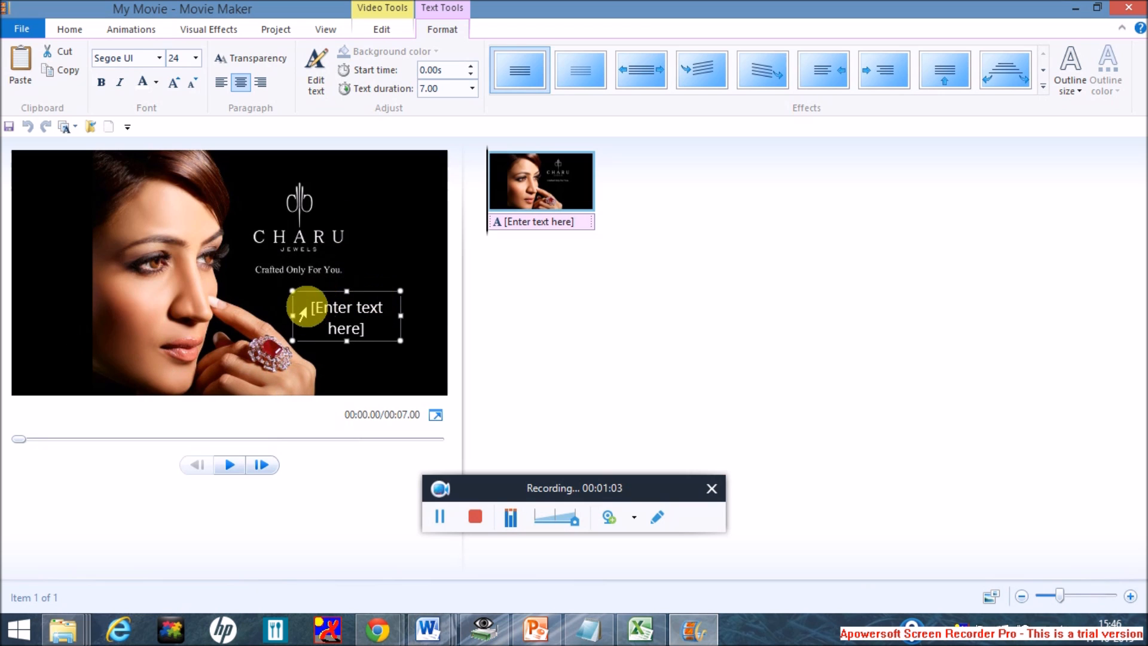
pyautogui.doubleClick(345, 308)
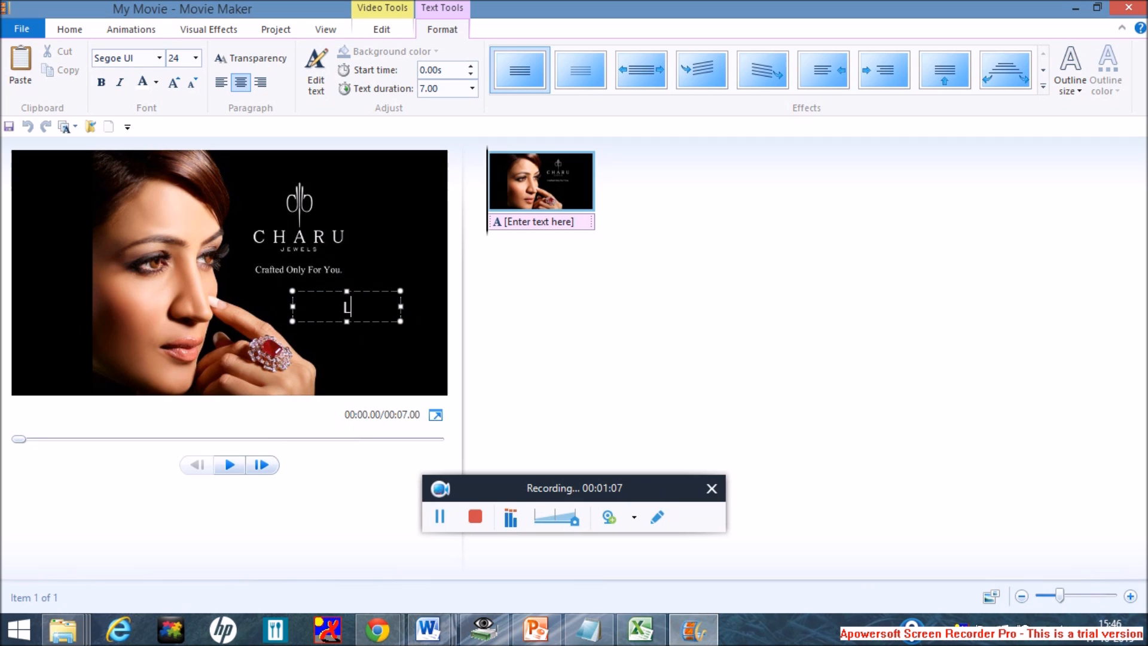
pyautogui.write('atest 2')
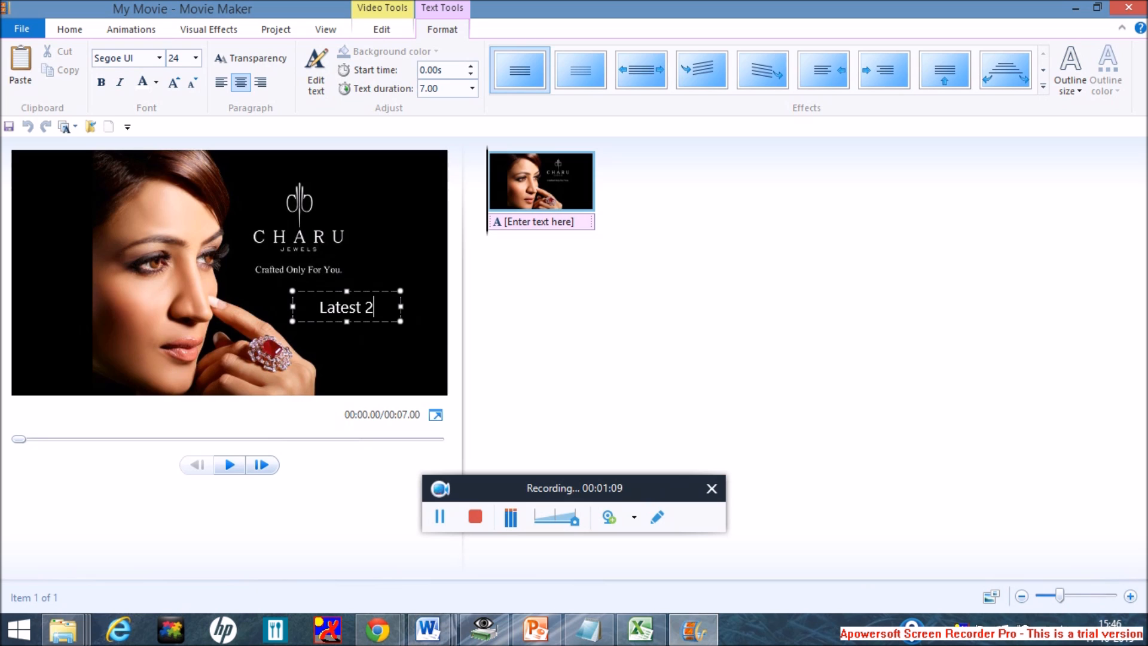
pyautogui.write('015')
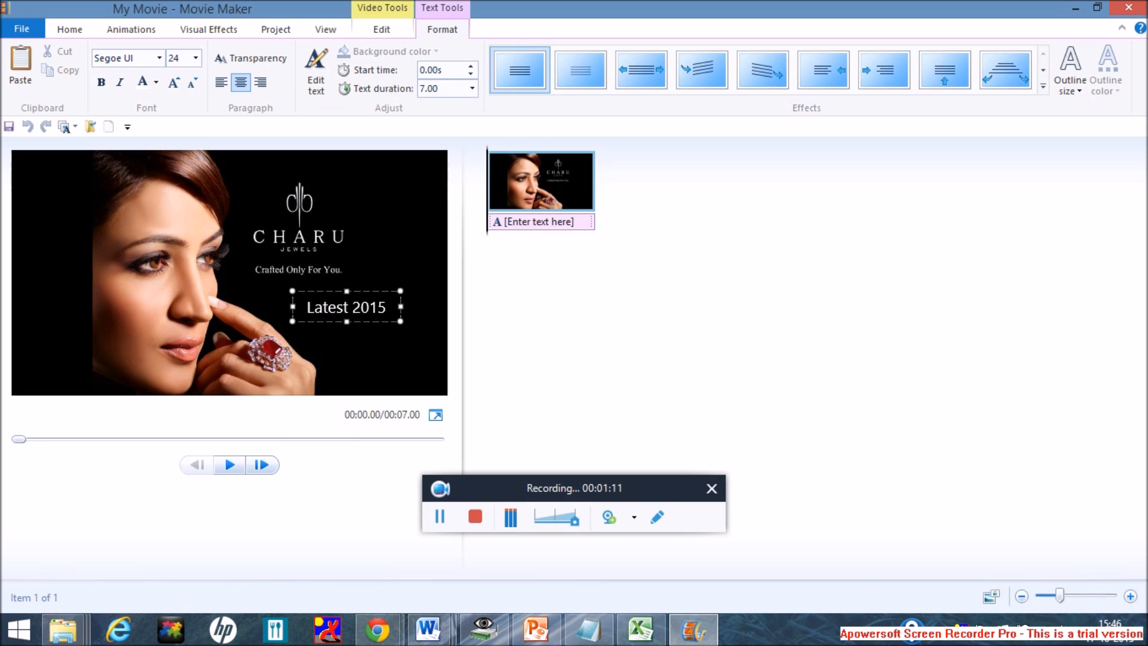
pyautogui.write('D')
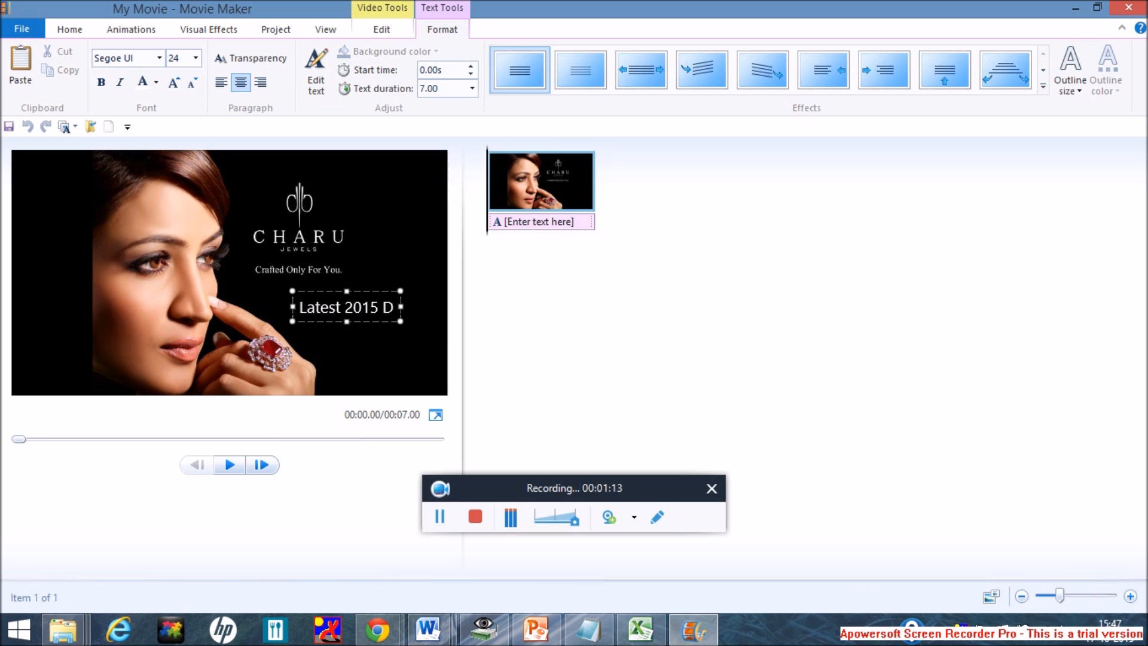
pyautogui.write('iamond')
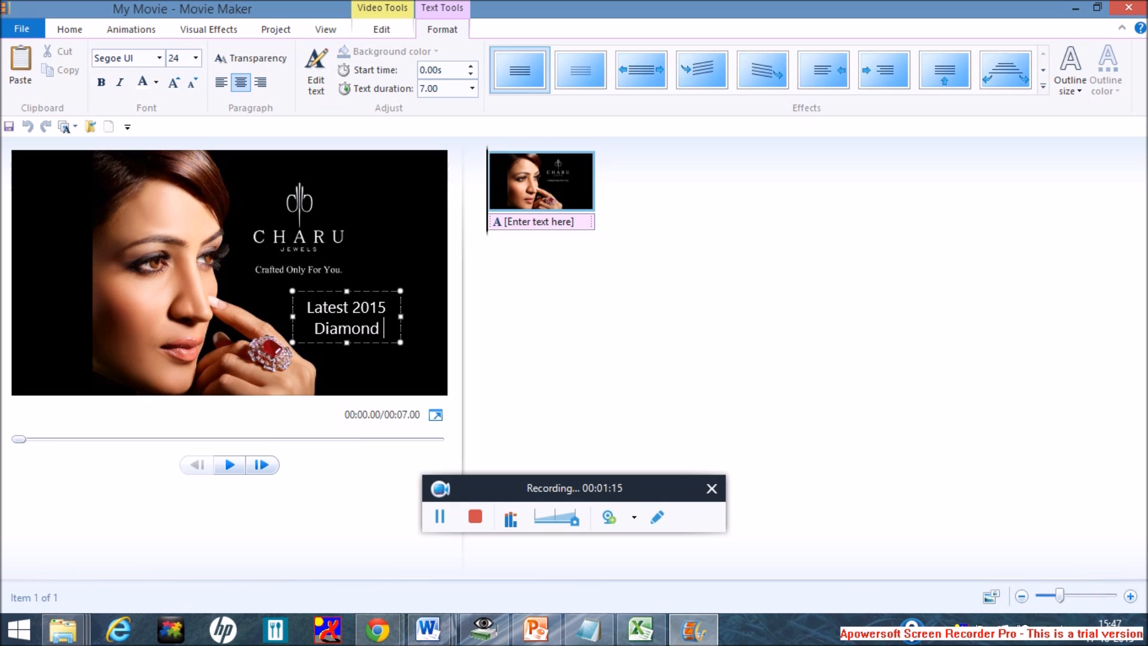
pyautogui.write('Jeweller')
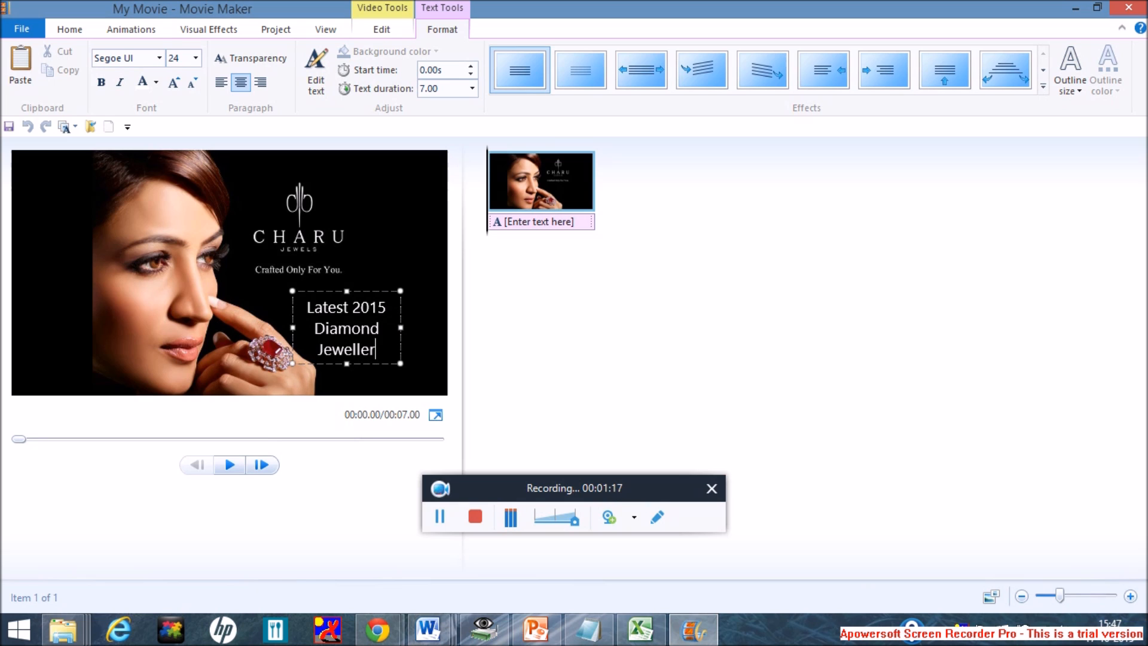
pyautogui.write('y Designs')
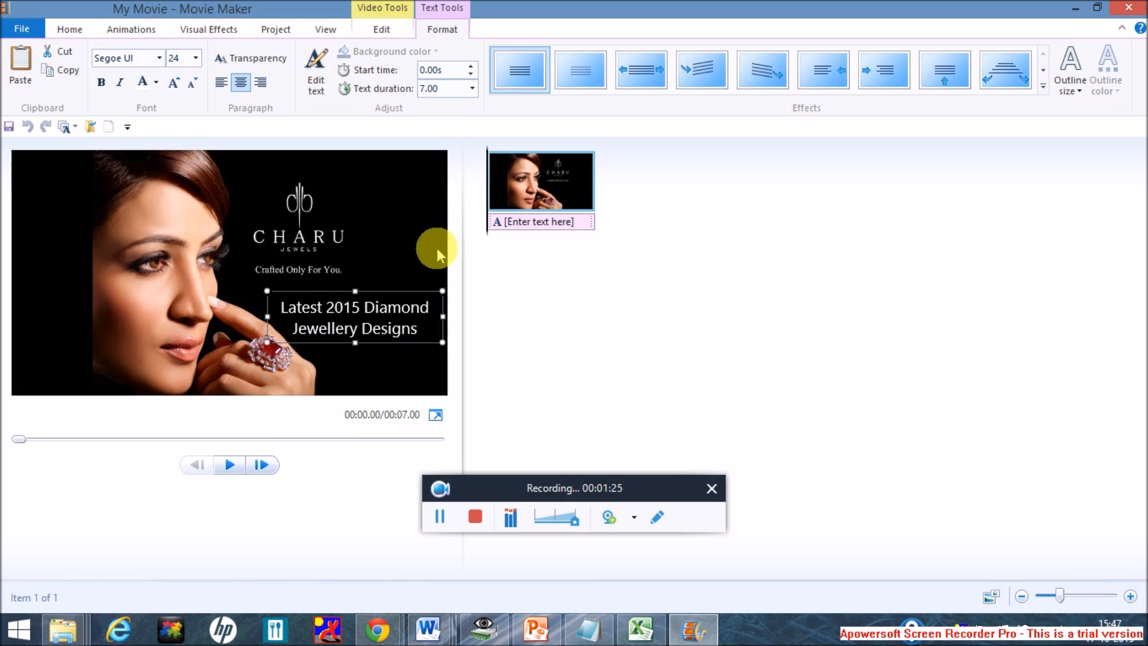
pyautogui.moveTo(384, 108)
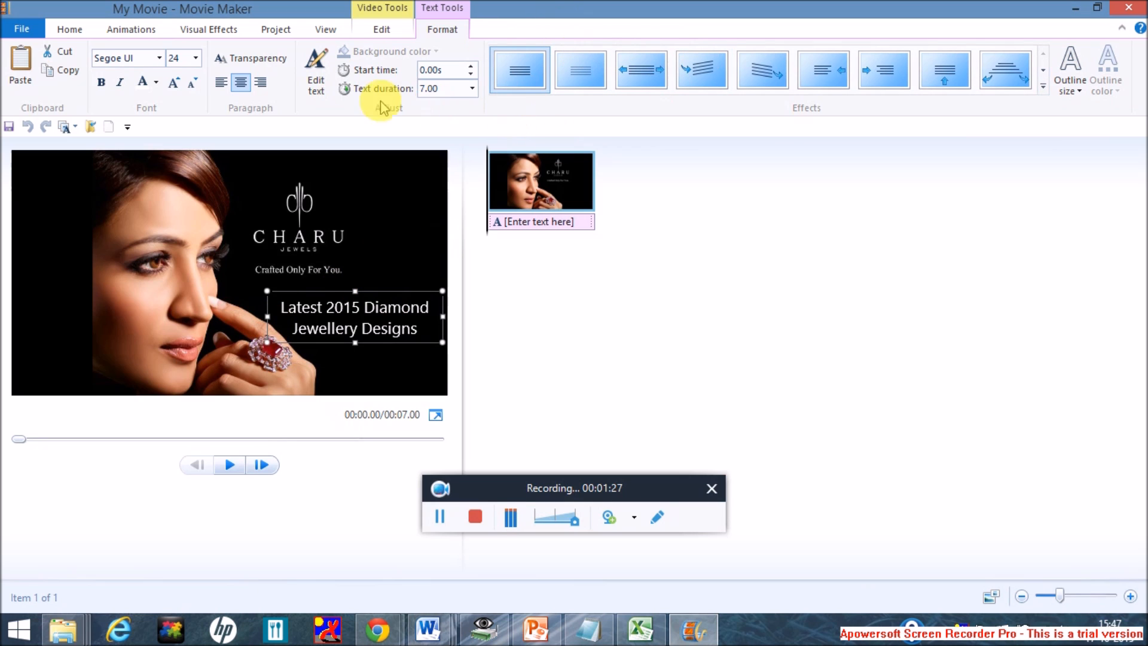
pyautogui.moveTo(1043, 77)
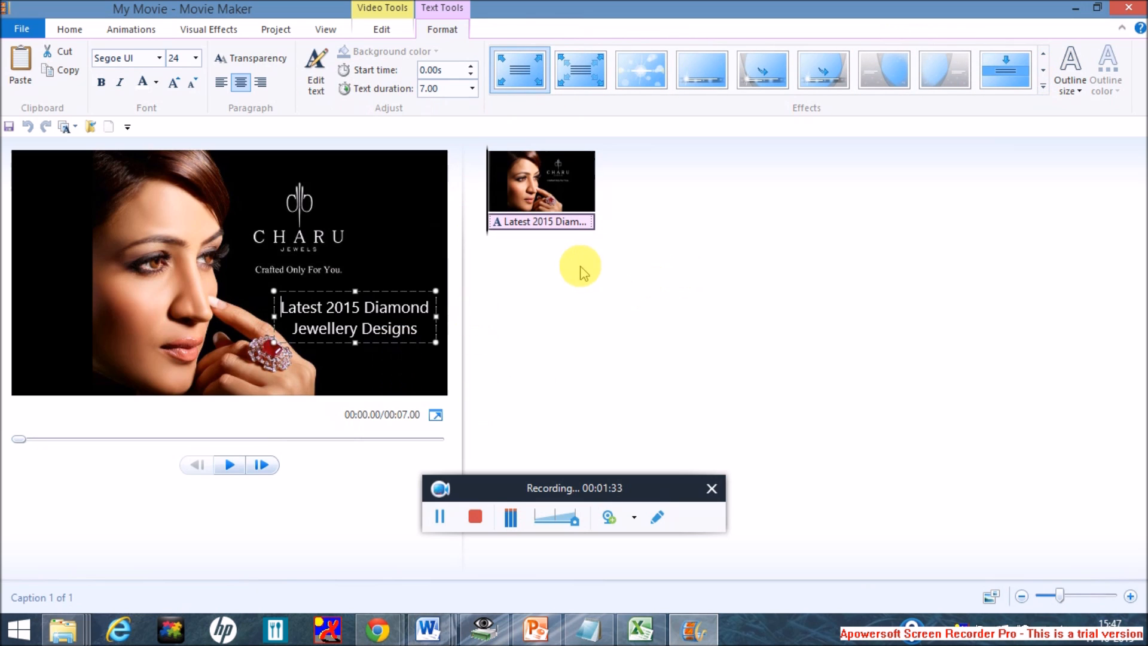
pyautogui.moveTo(525, 130)
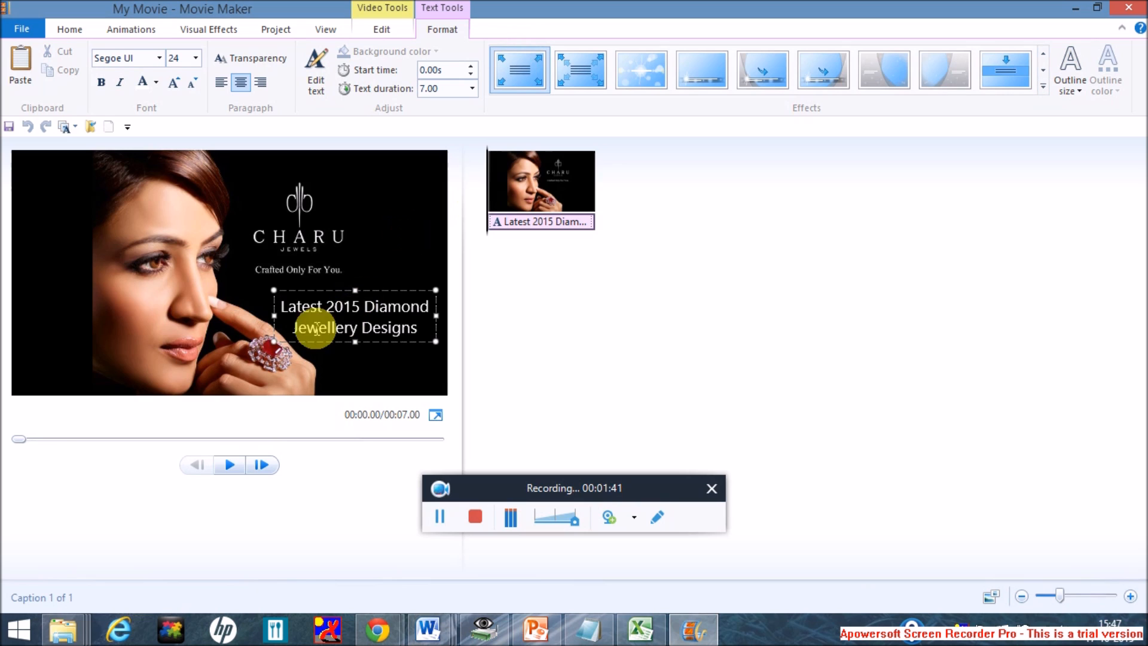
pyautogui.moveTo(548, 384)
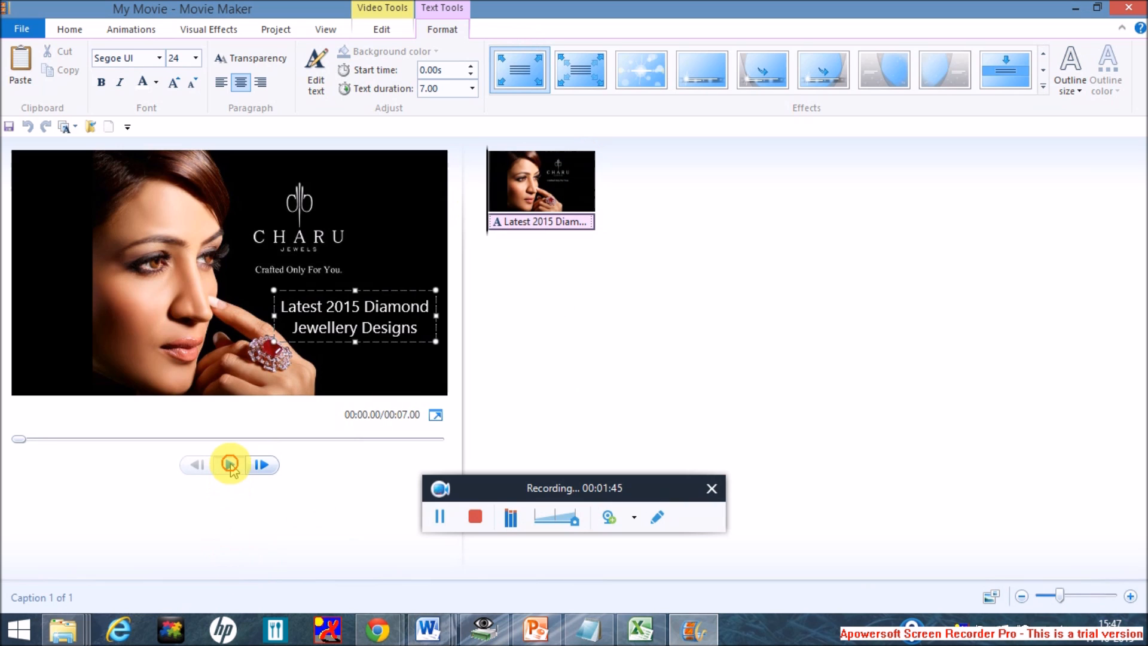
# Play the title clip to check the caption overlay
pyautogui.click(229, 465)
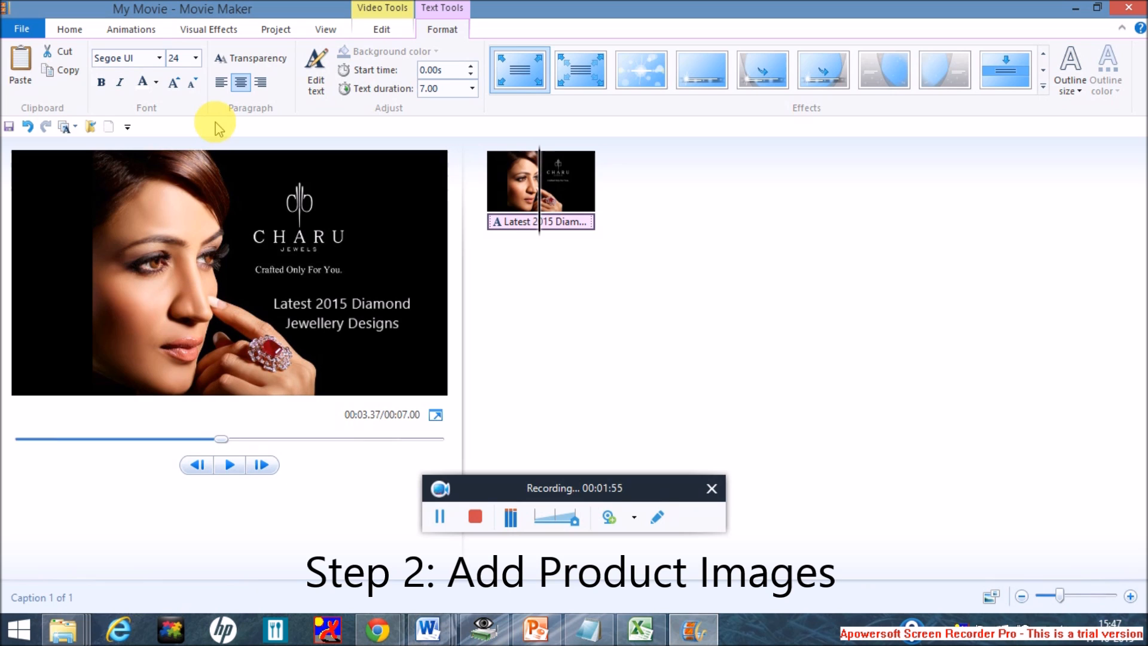
pyautogui.moveTo(68, 30)
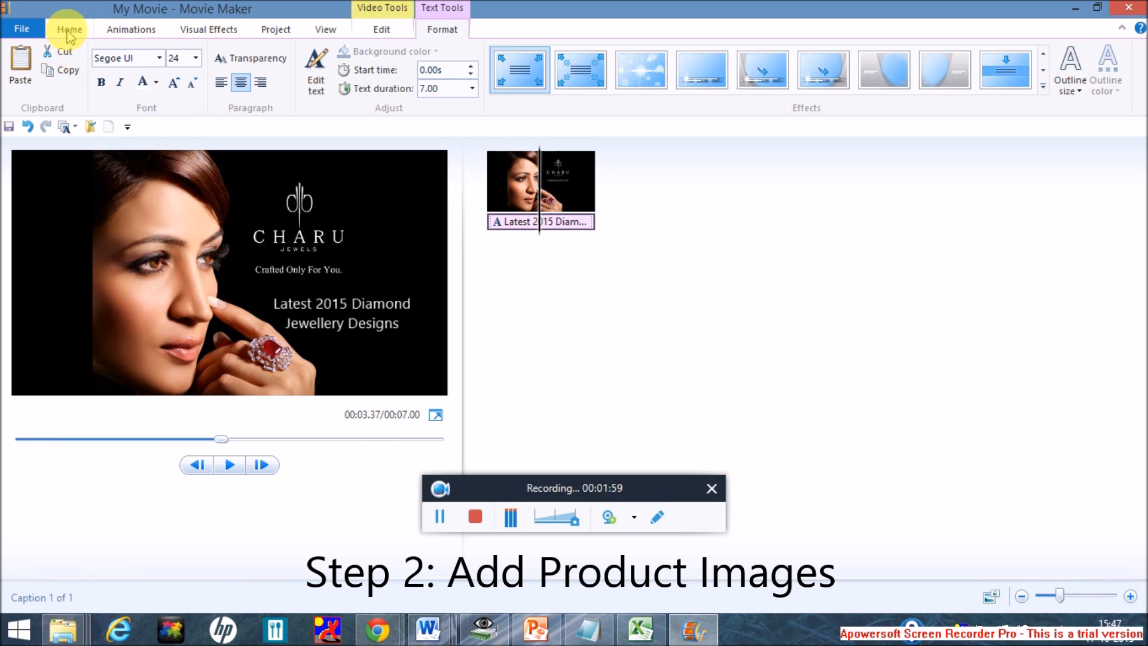
# Add Product-1 to Product-8 and Product-Images.jpg after the title clip
pyautogui.click(69, 29)
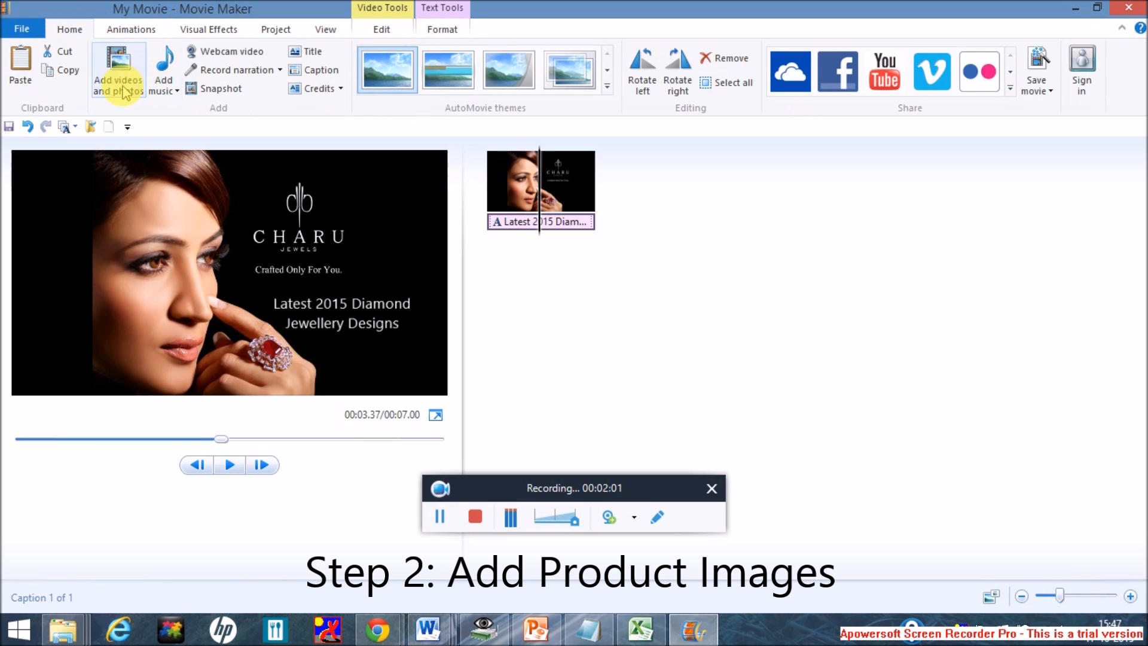
pyautogui.click(117, 69)
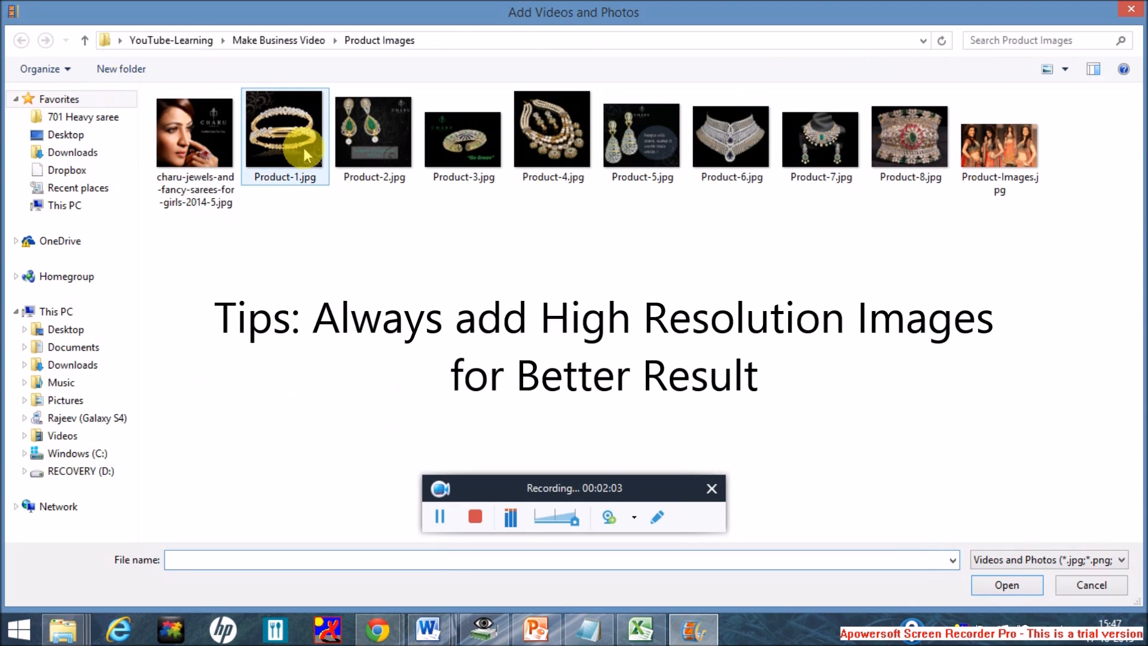
pyautogui.moveTo(304, 153)
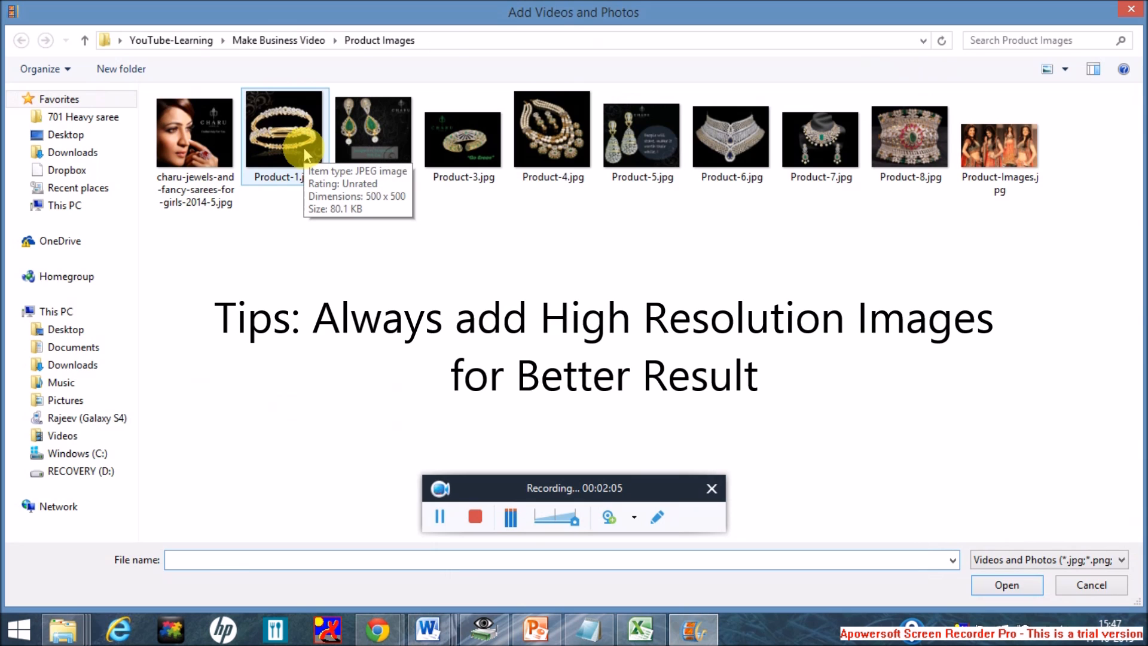
pyautogui.click(552, 128)
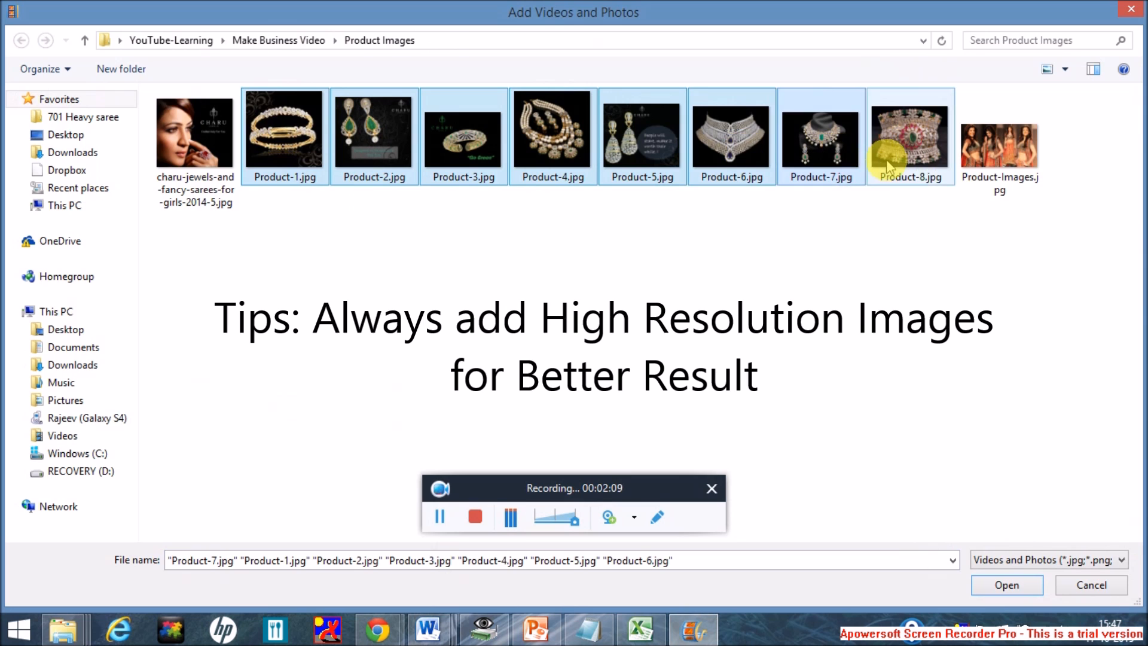
pyautogui.click(998, 136)
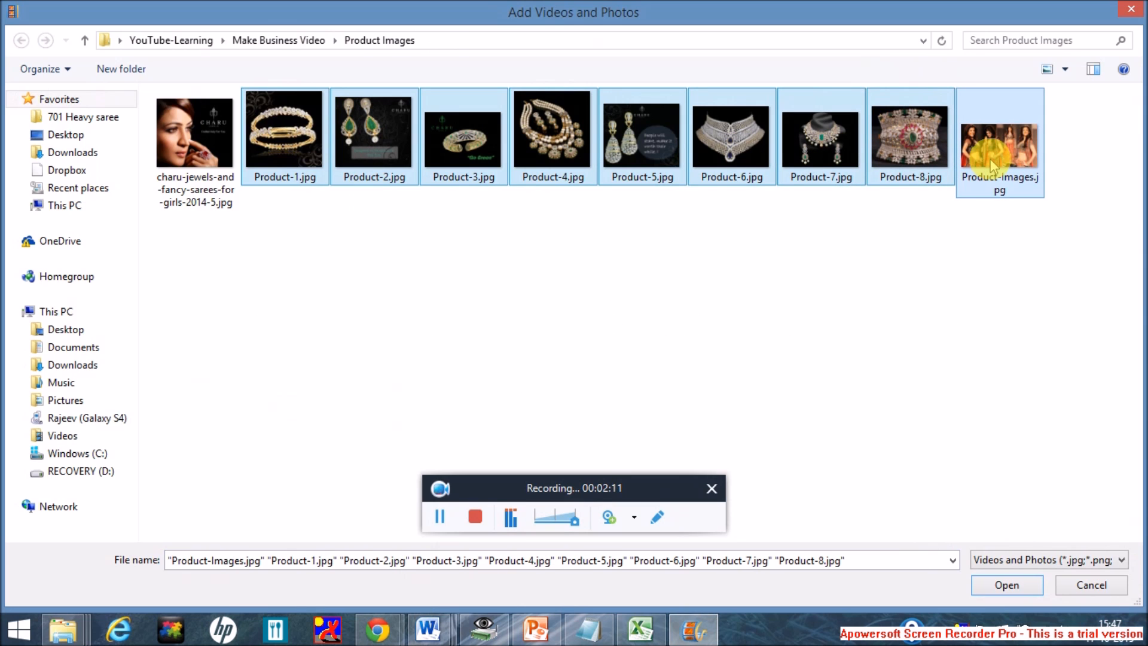
pyautogui.click(1005, 584)
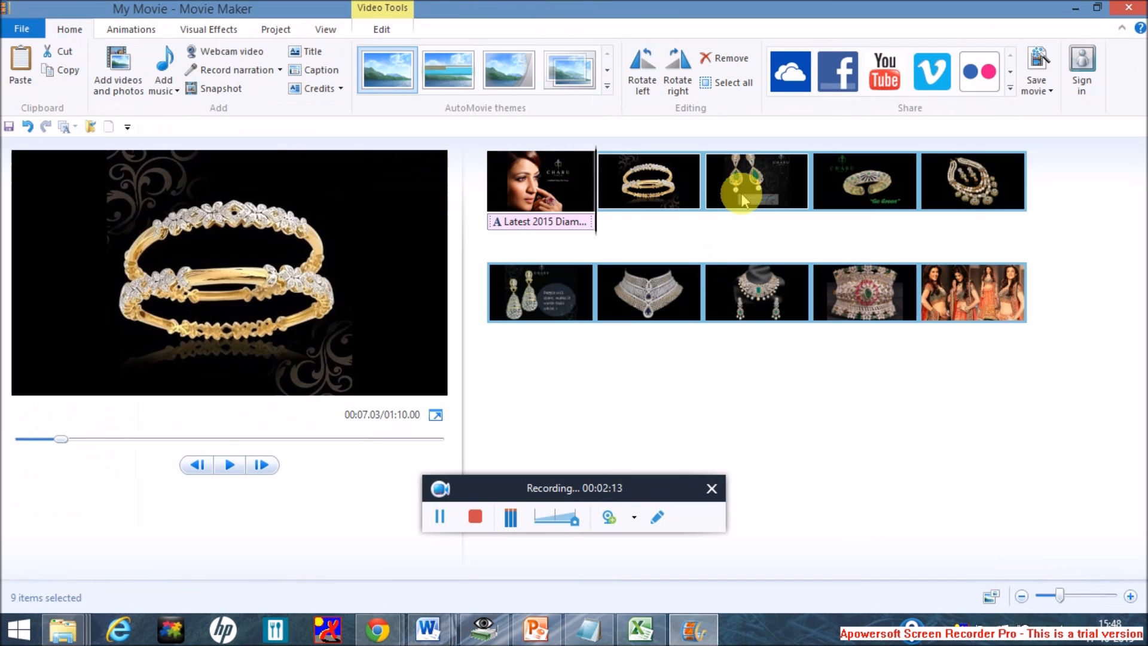
pyautogui.moveTo(741, 180)
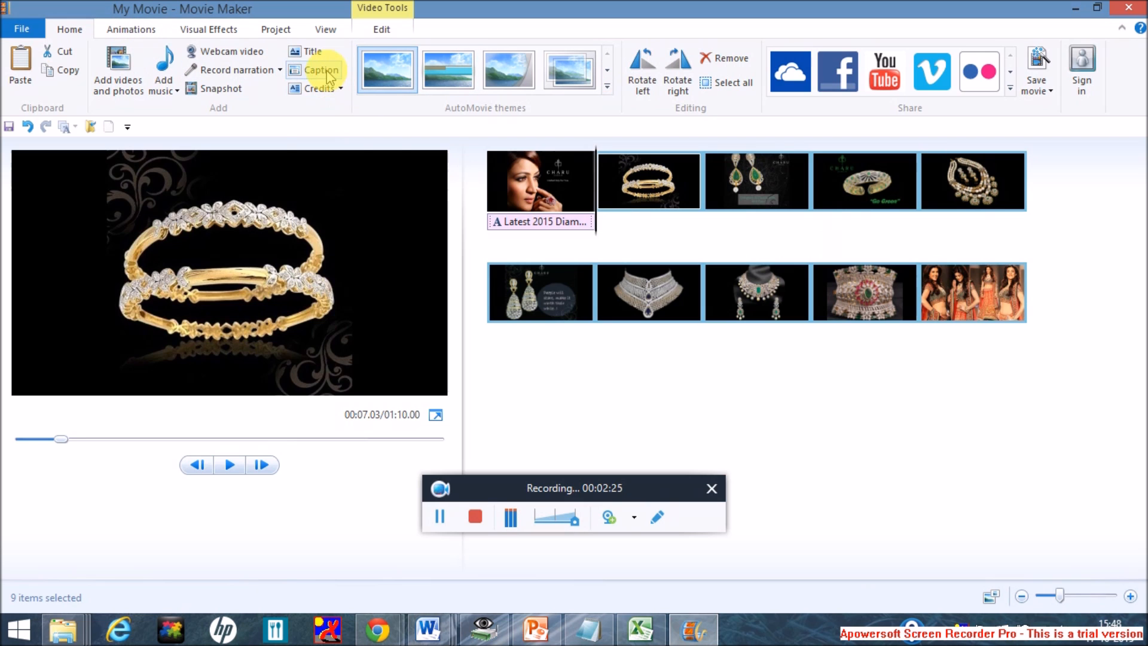
# Insert a title card at the movie's end with a white background
pyautogui.click(312, 51)
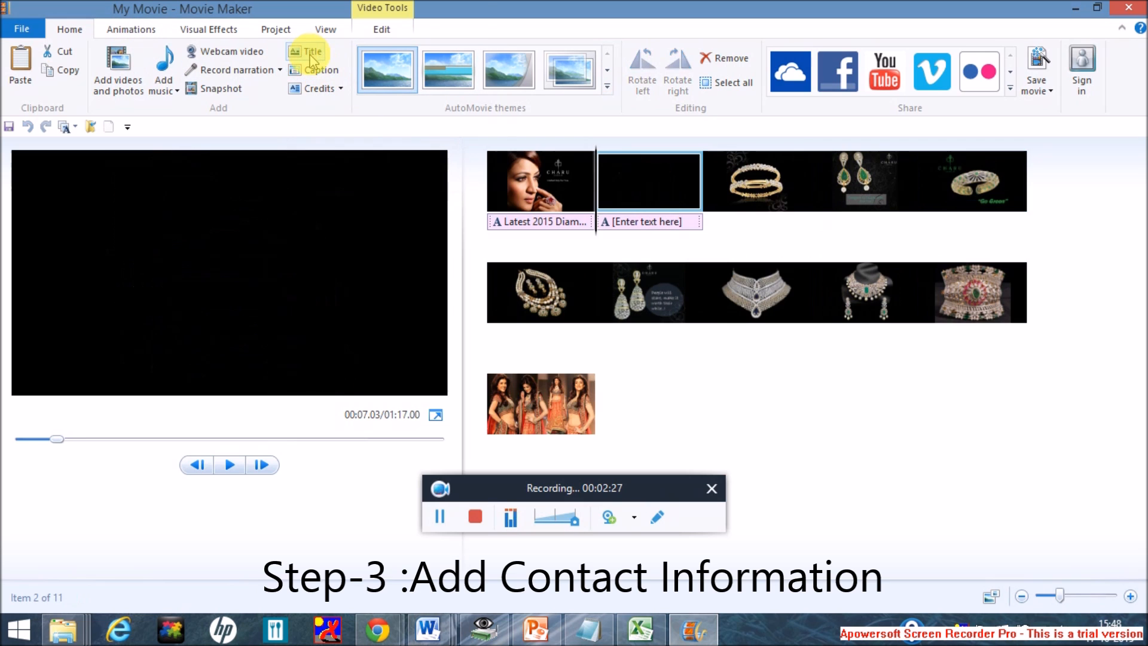
pyautogui.click(313, 51)
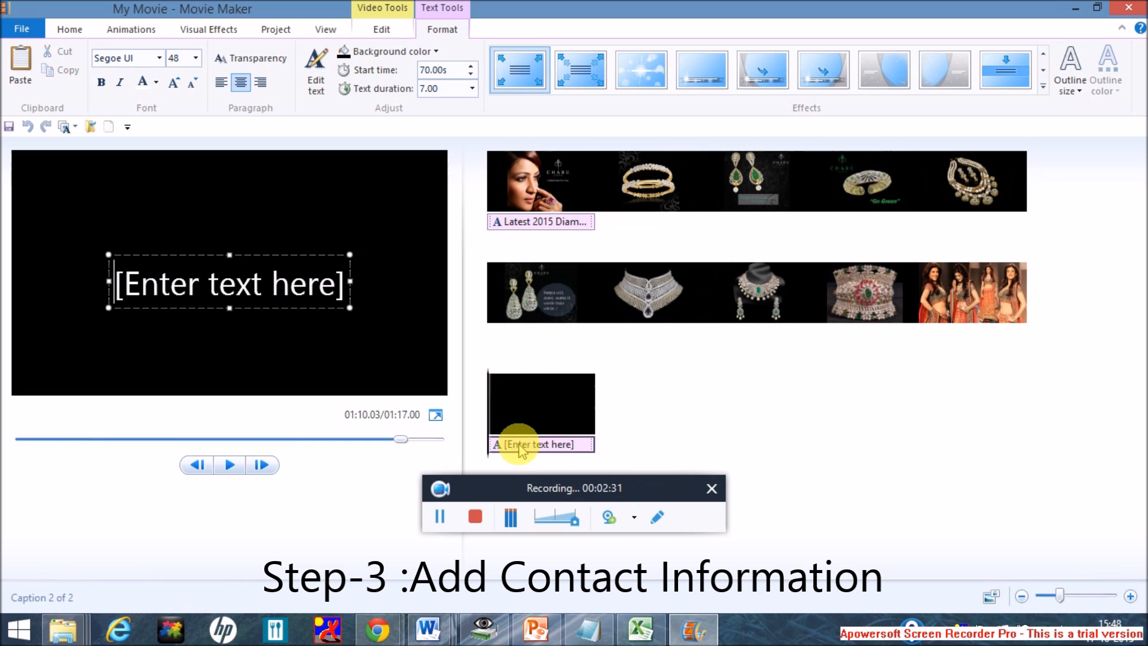
pyautogui.moveTo(189, 130)
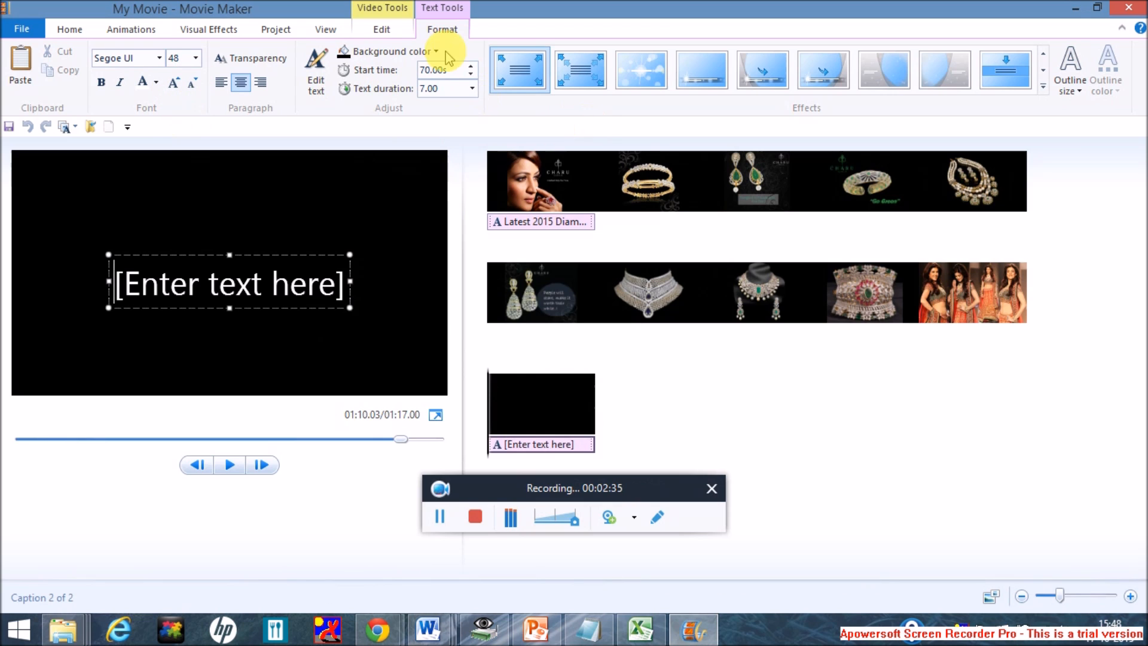
pyautogui.click(436, 51)
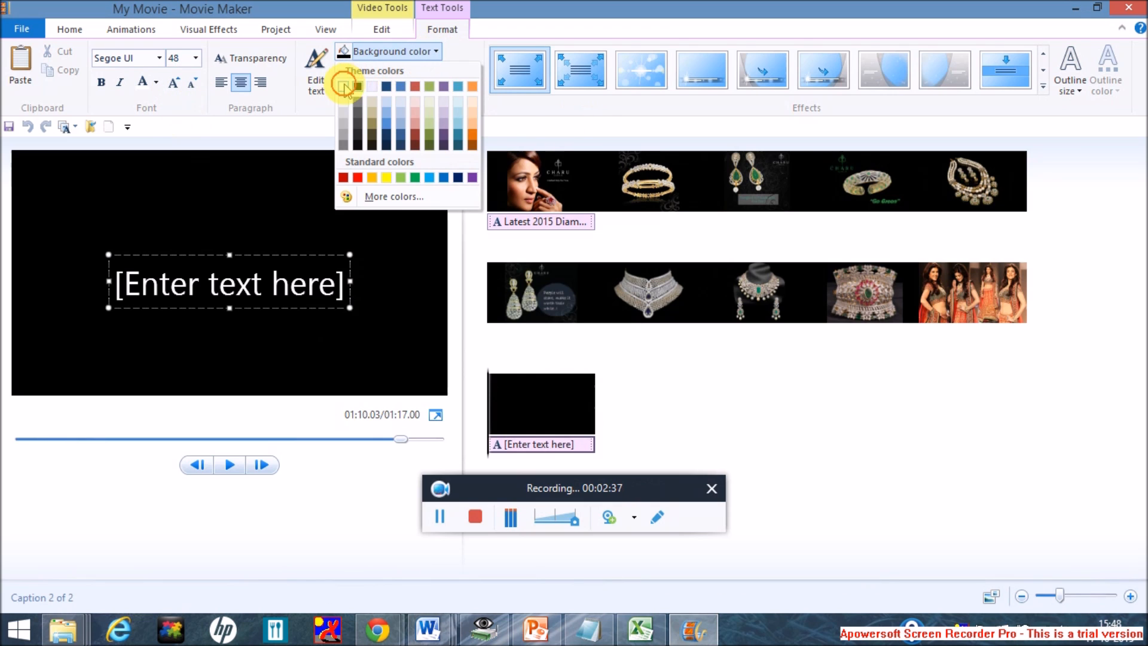
pyautogui.click(143, 82)
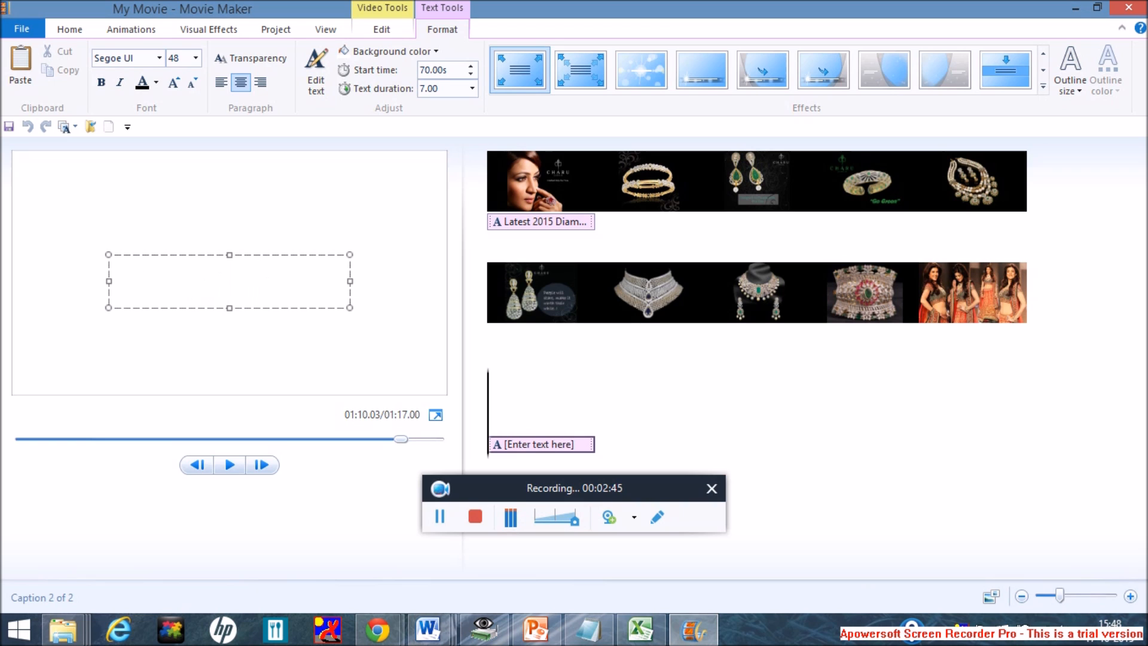
# Paste the inquiry, Info@charujewels email and charujewels.com lines from Notepad onto the card and preview it
pyautogui.click(589, 628)
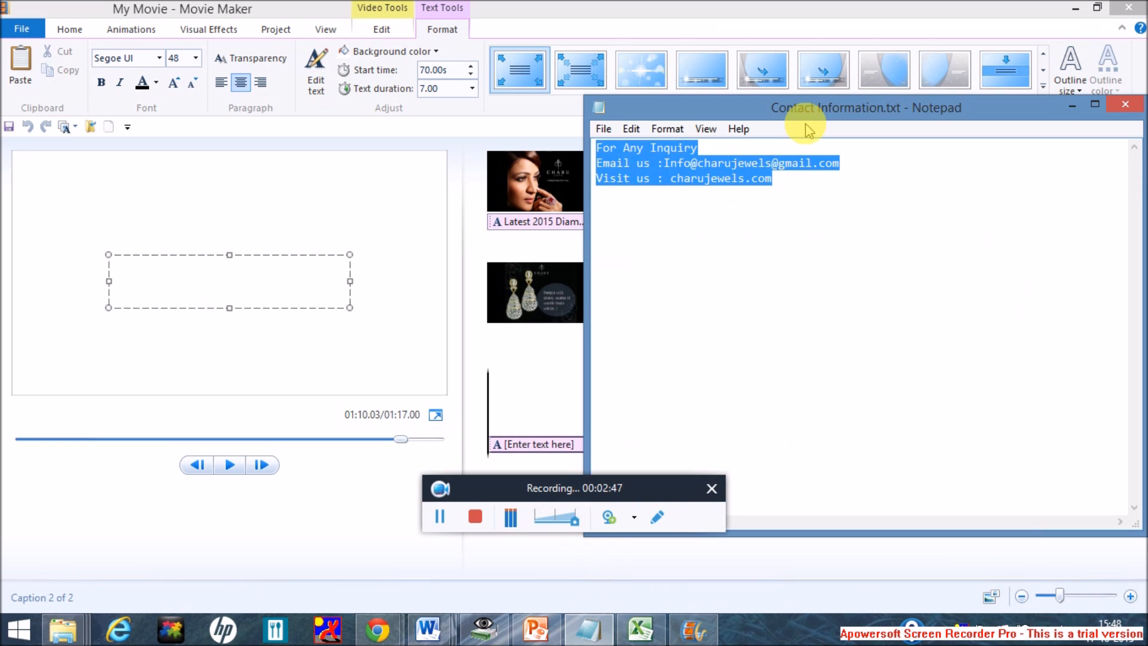
pyautogui.click(1125, 105)
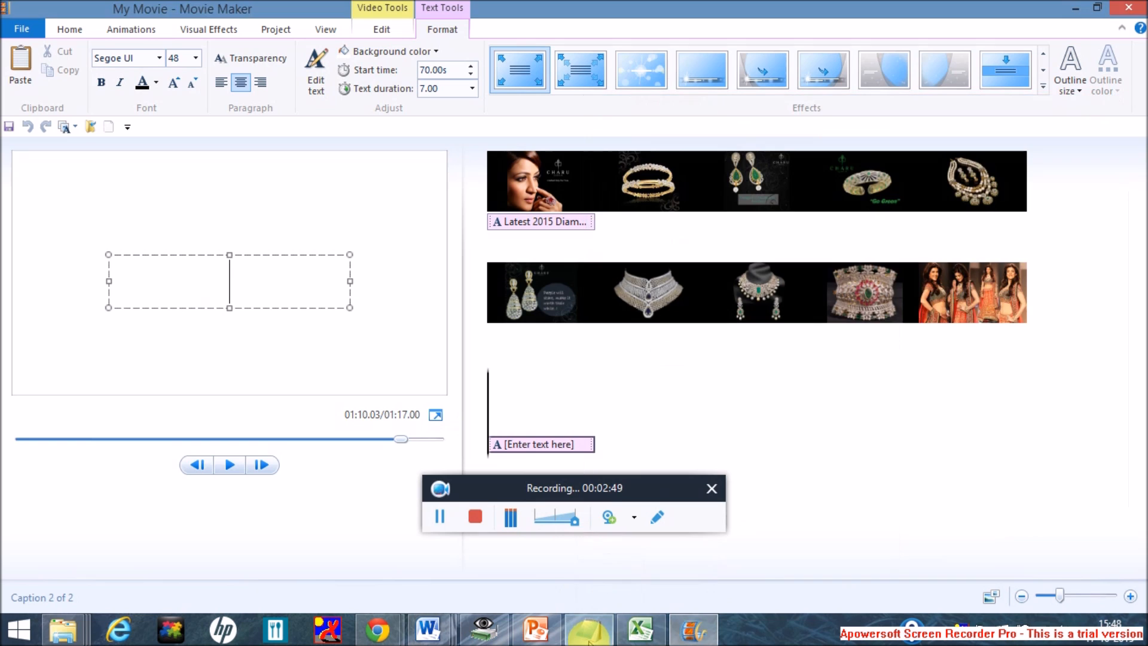
pyautogui.click(587, 629)
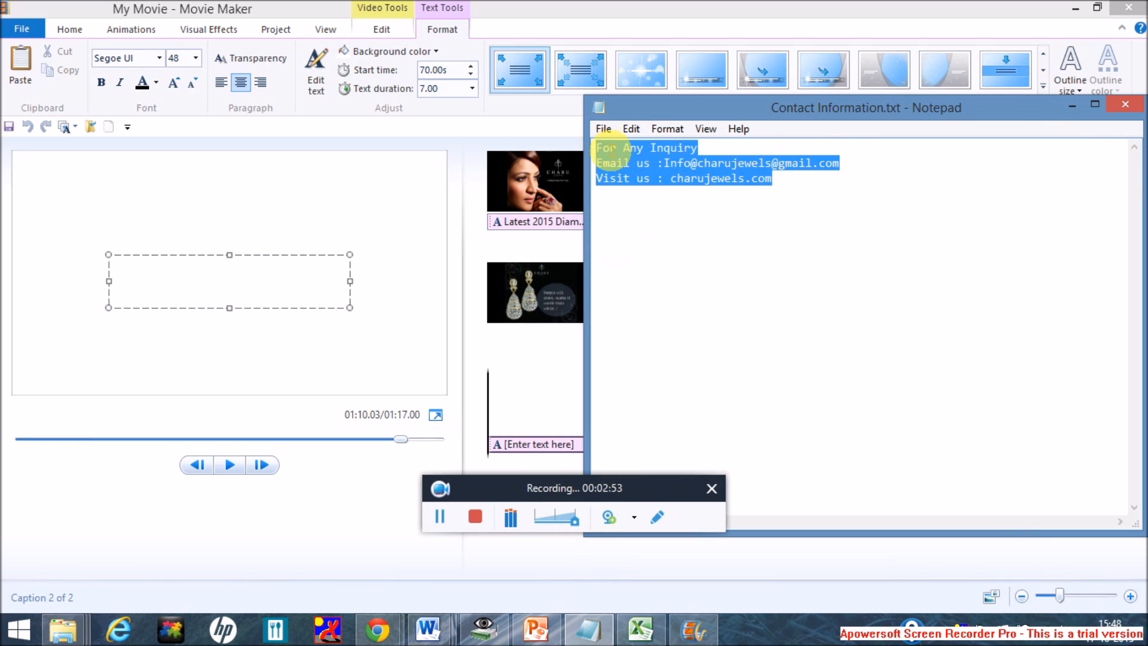
pyautogui.click(1125, 105)
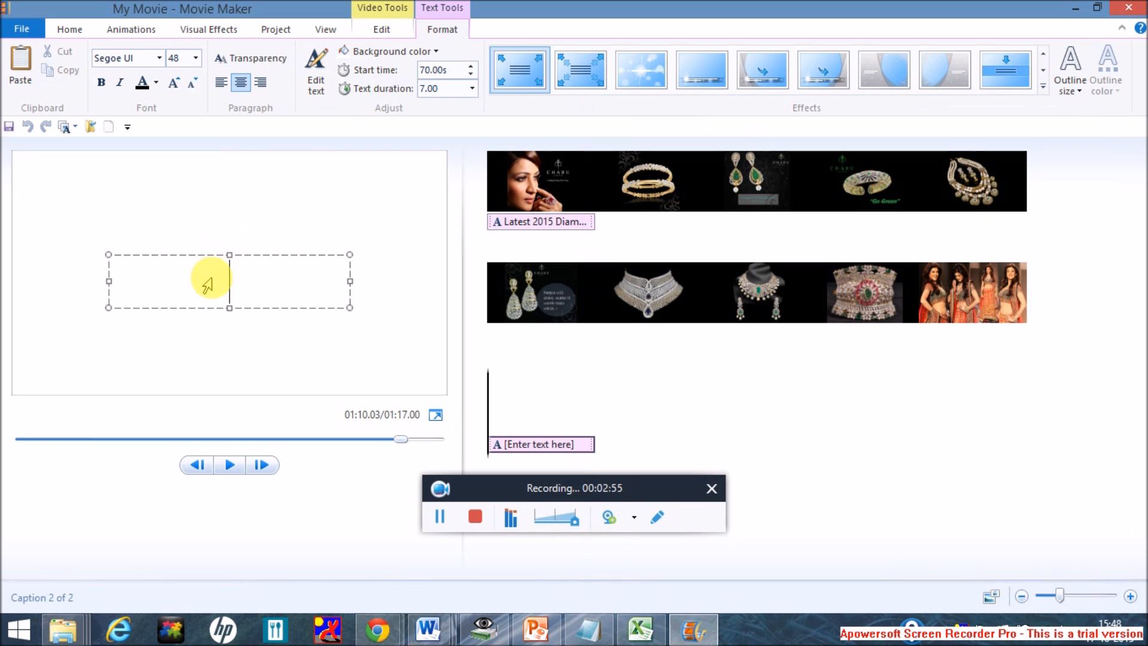
pyautogui.write('m')
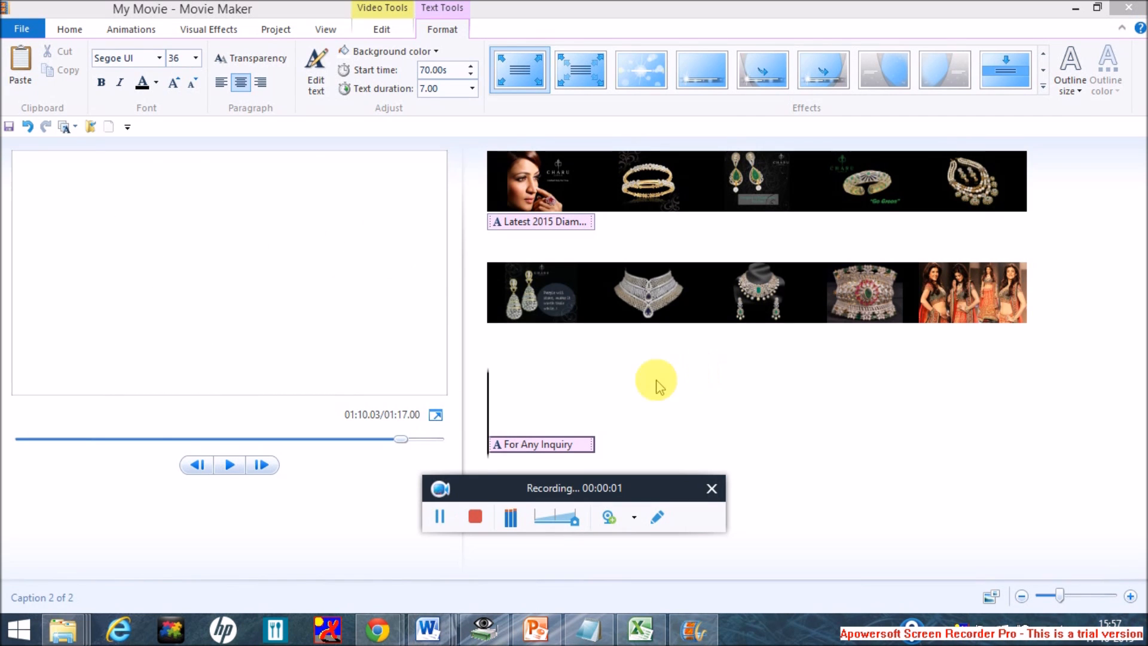
pyautogui.click(229, 465)
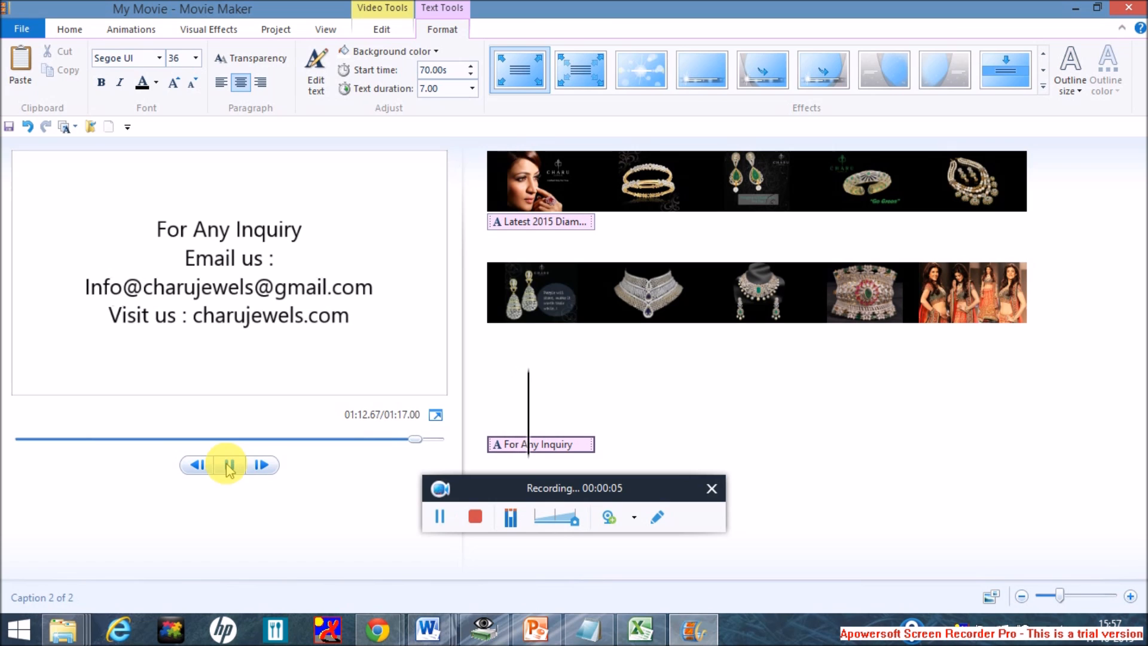
pyautogui.click(228, 465)
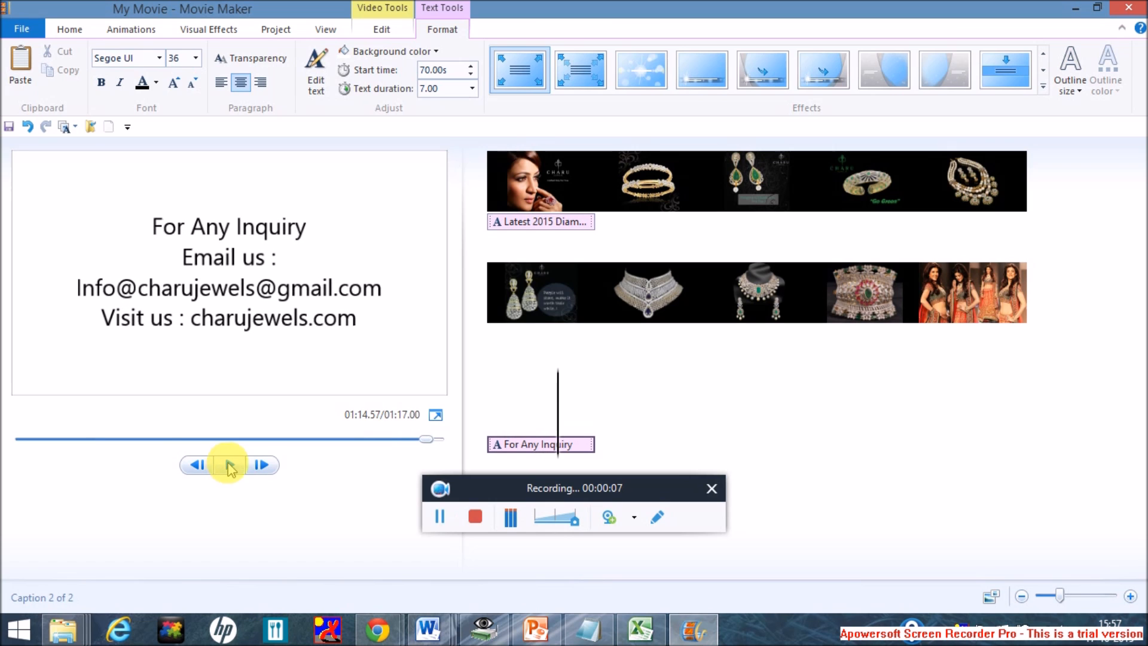
pyautogui.click(228, 464)
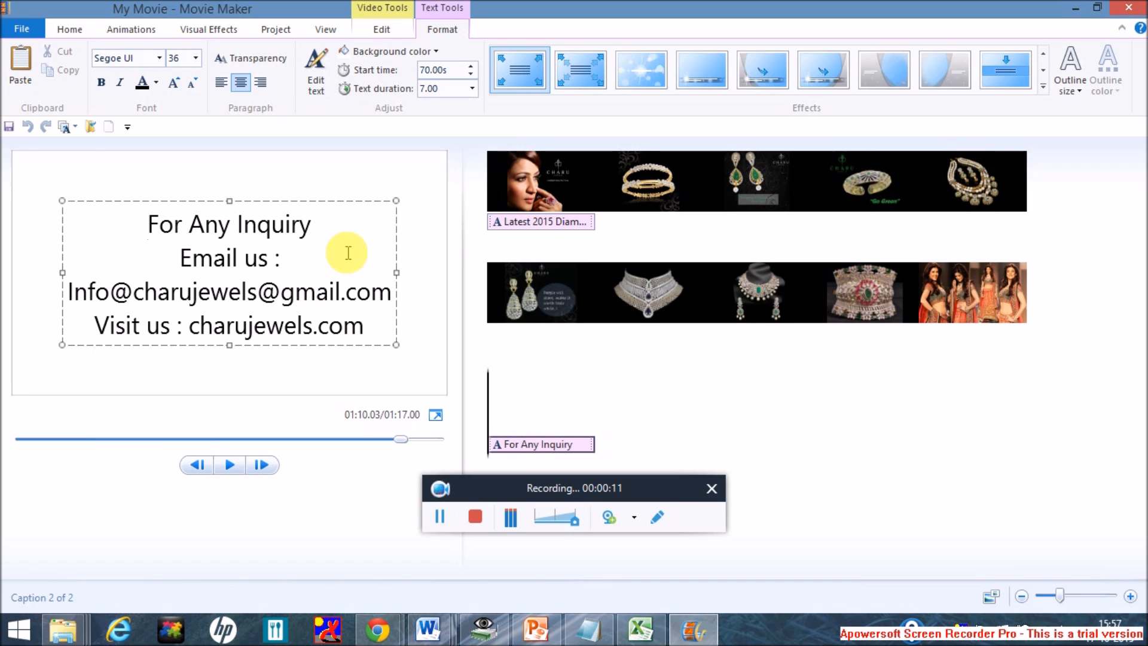
# Apply a transition and pan-and-zoom effect to all storyboard clips and preview the result
pyautogui.click(540, 180)
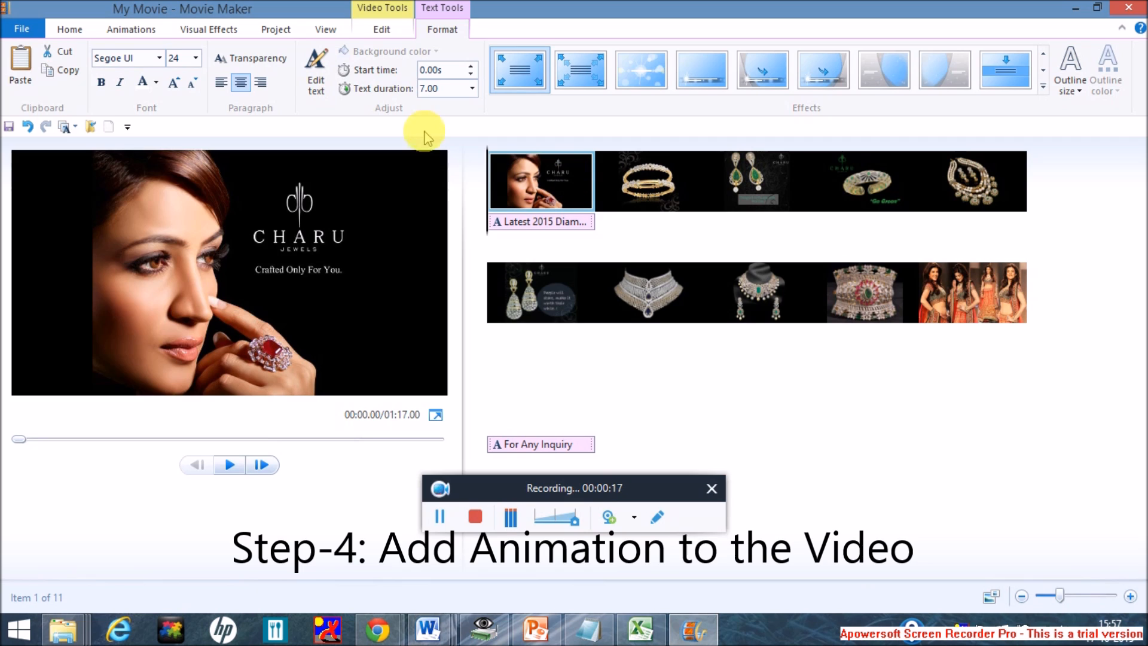
pyautogui.click(131, 29)
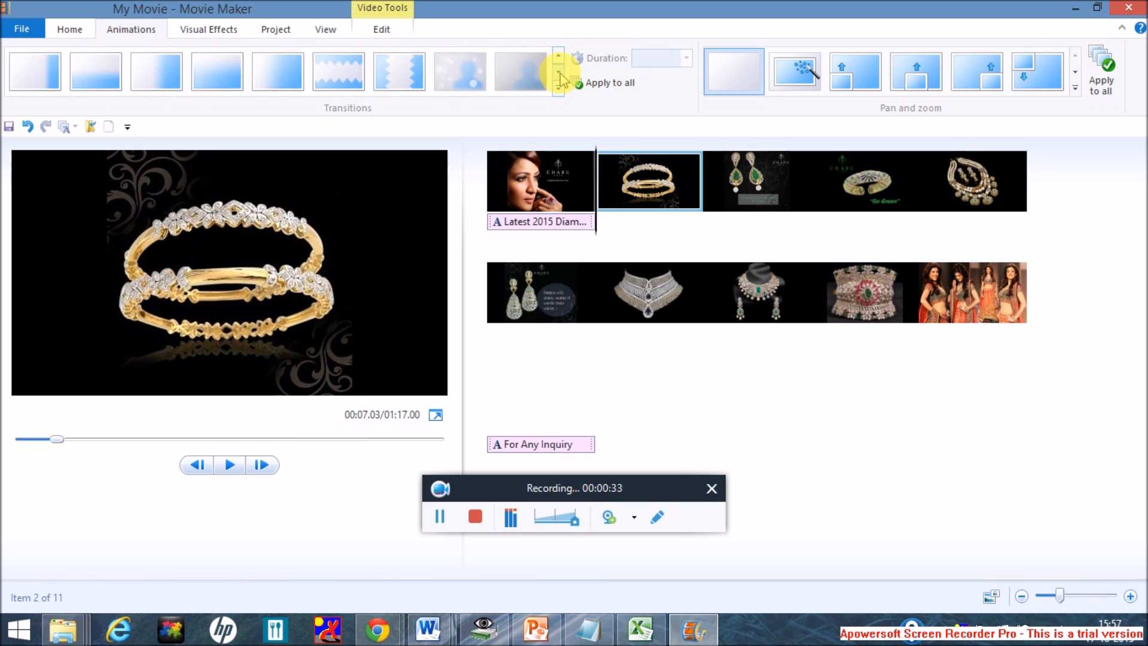
pyautogui.click(399, 71)
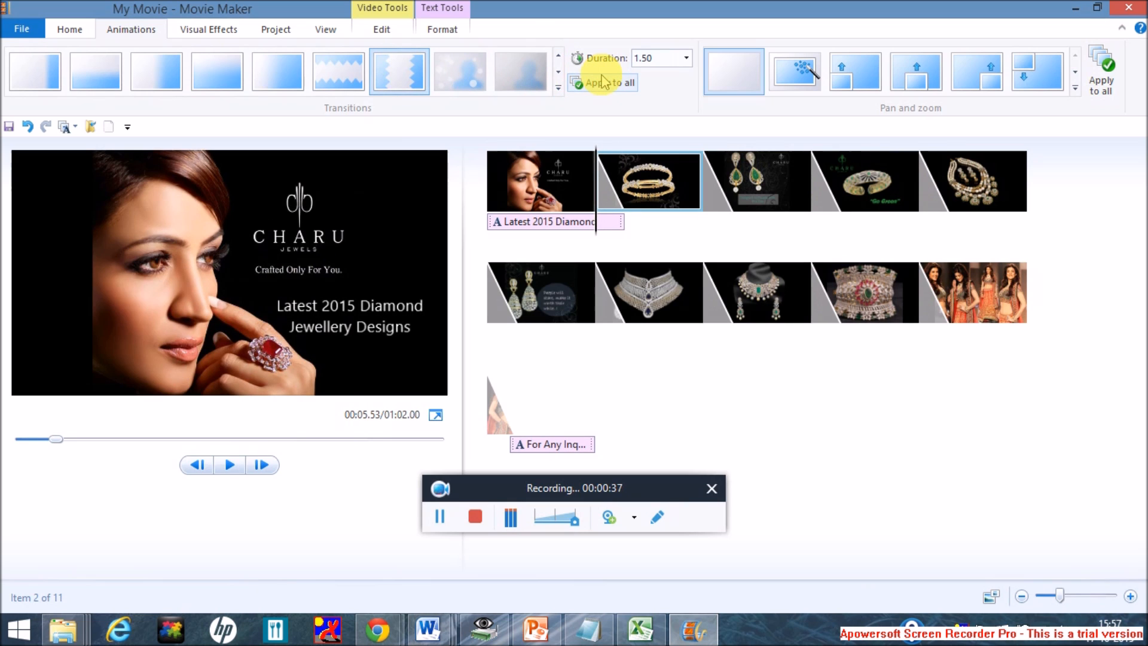
pyautogui.moveTo(359, 116)
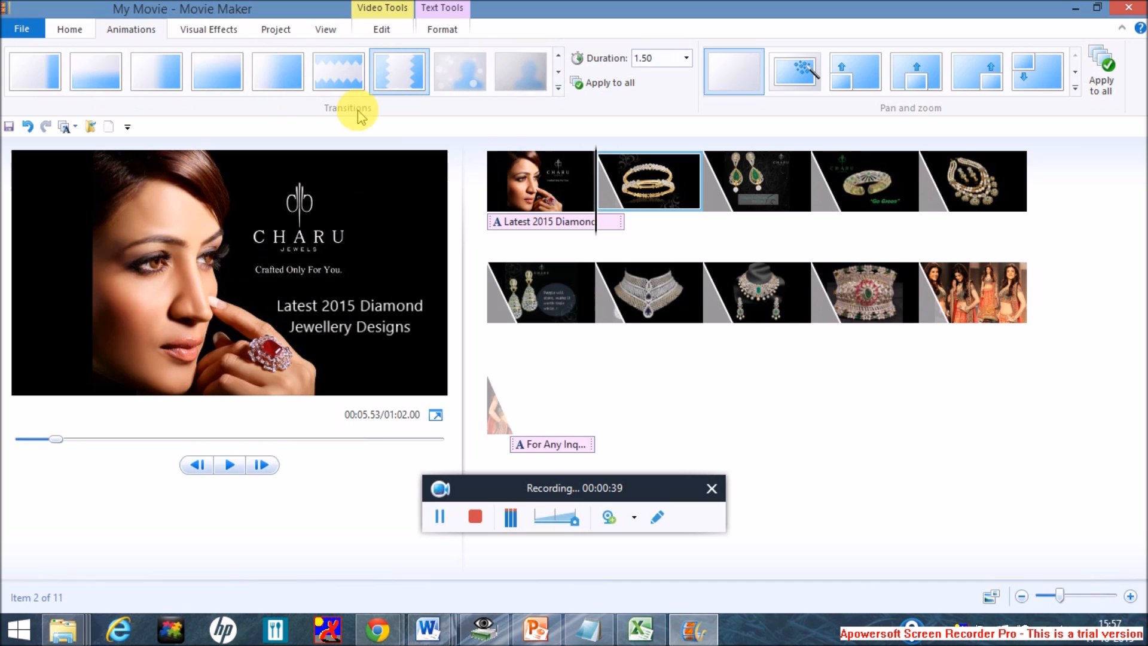
pyautogui.moveTo(811, 110)
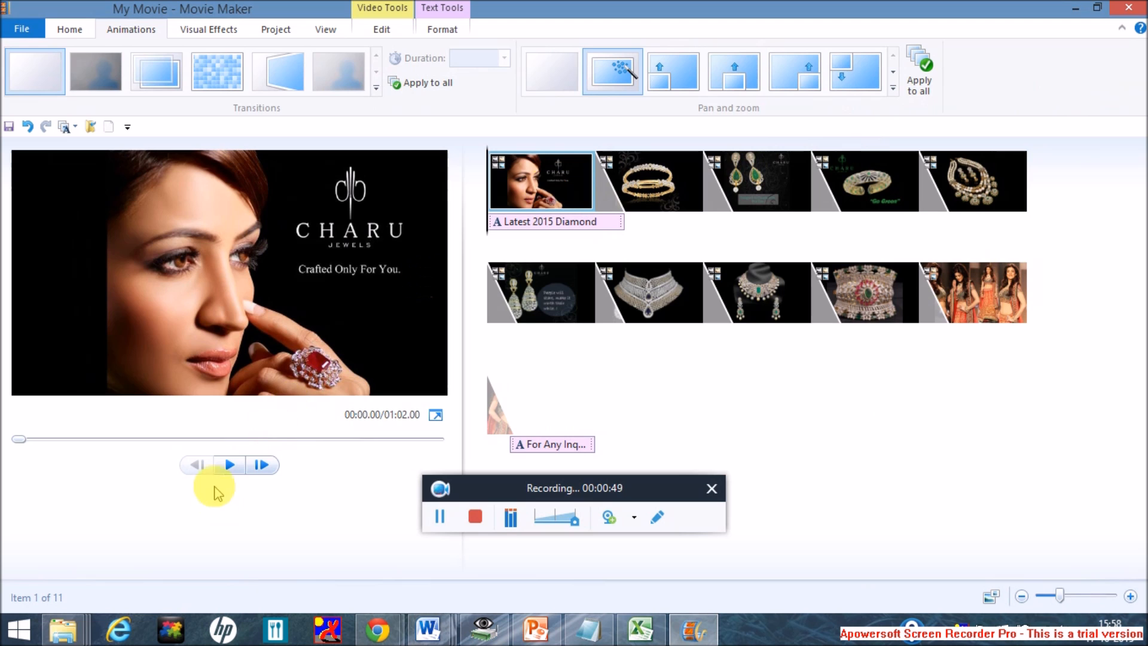
pyautogui.click(228, 465)
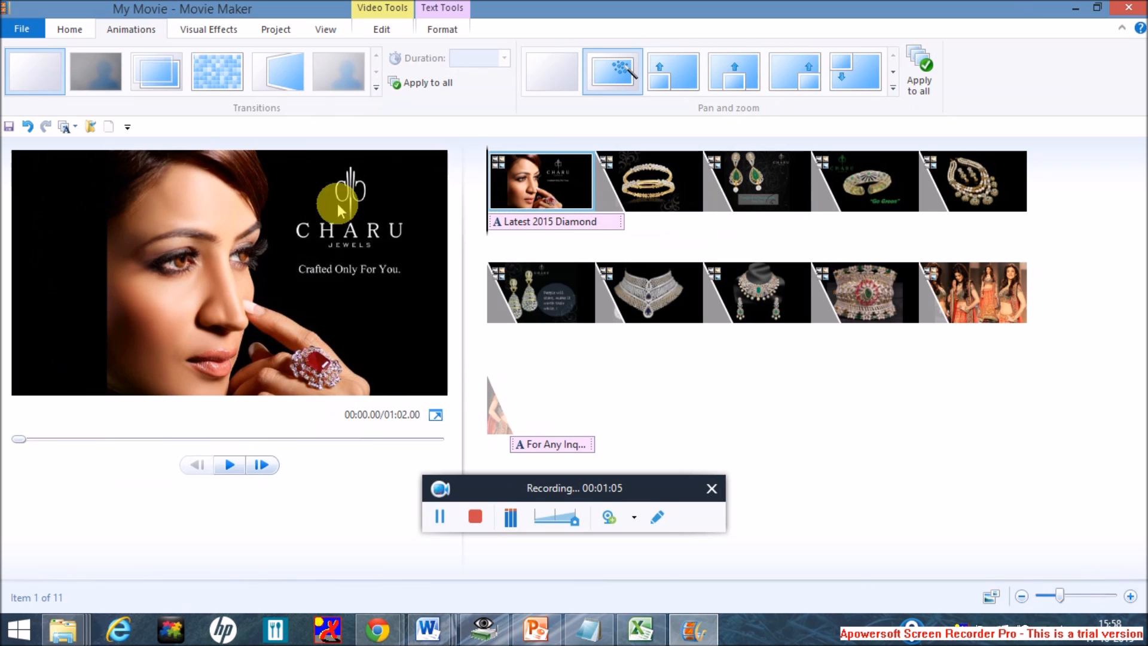
pyautogui.click(69, 29)
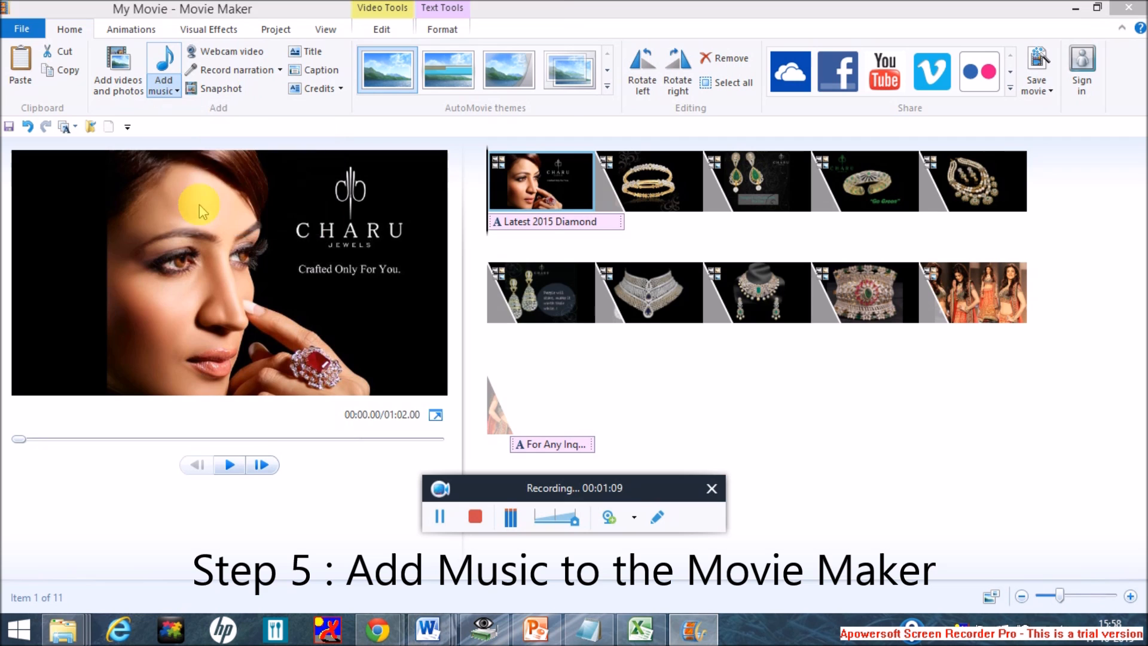
# Add Serenity.mp3 as background music under all the clips
pyautogui.click(163, 69)
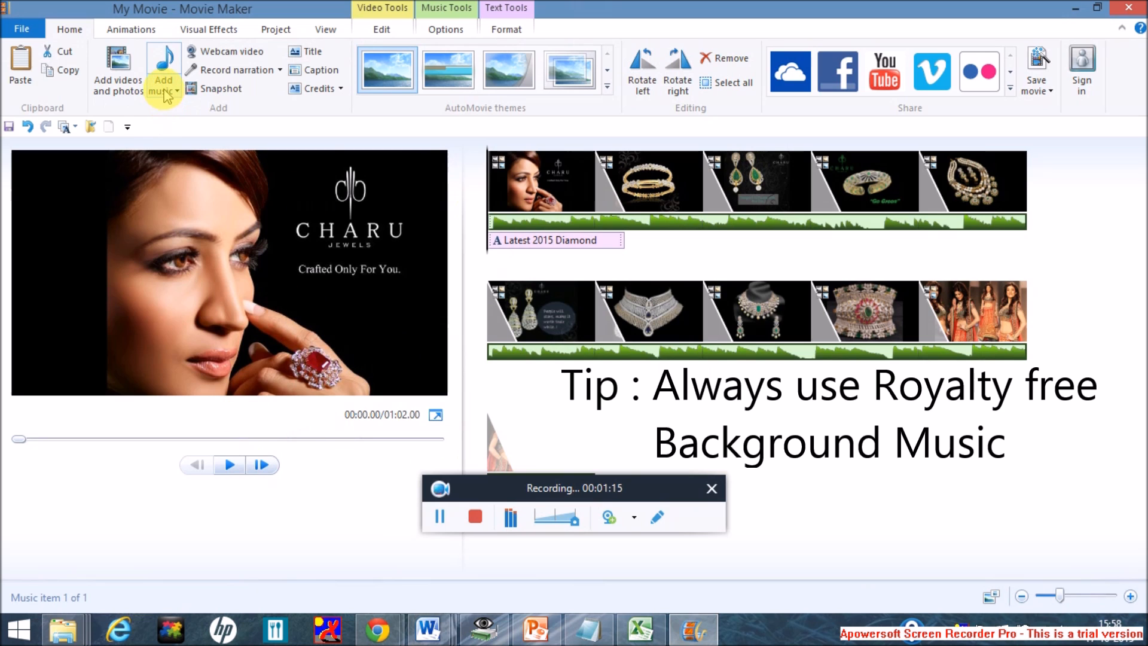
pyautogui.click(163, 80)
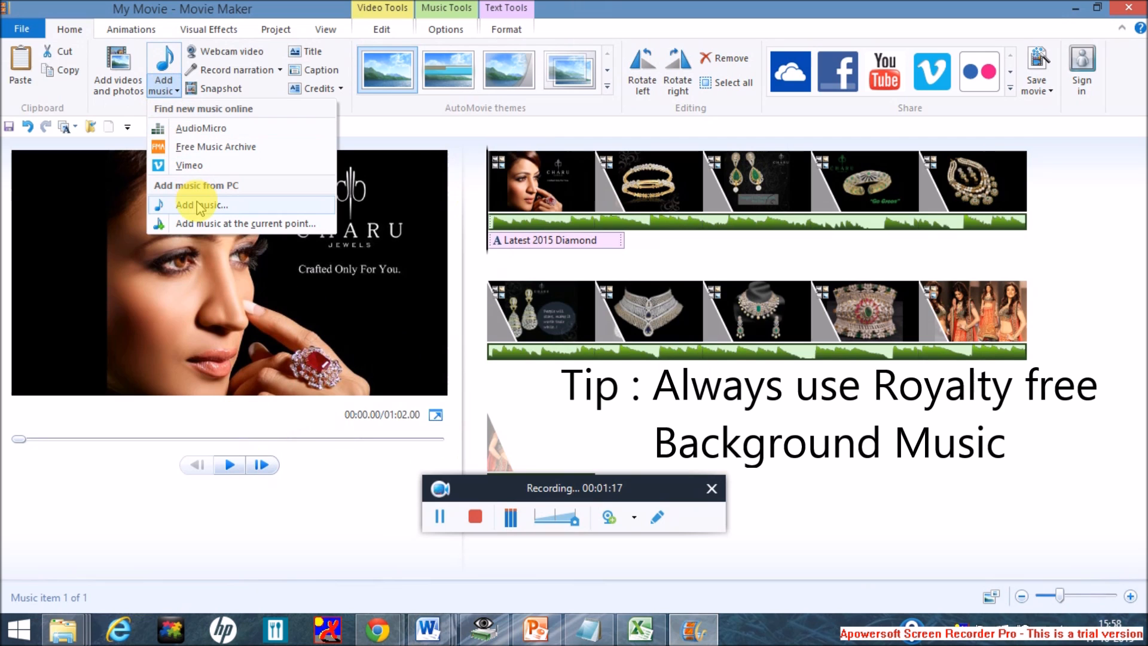
pyautogui.click(201, 205)
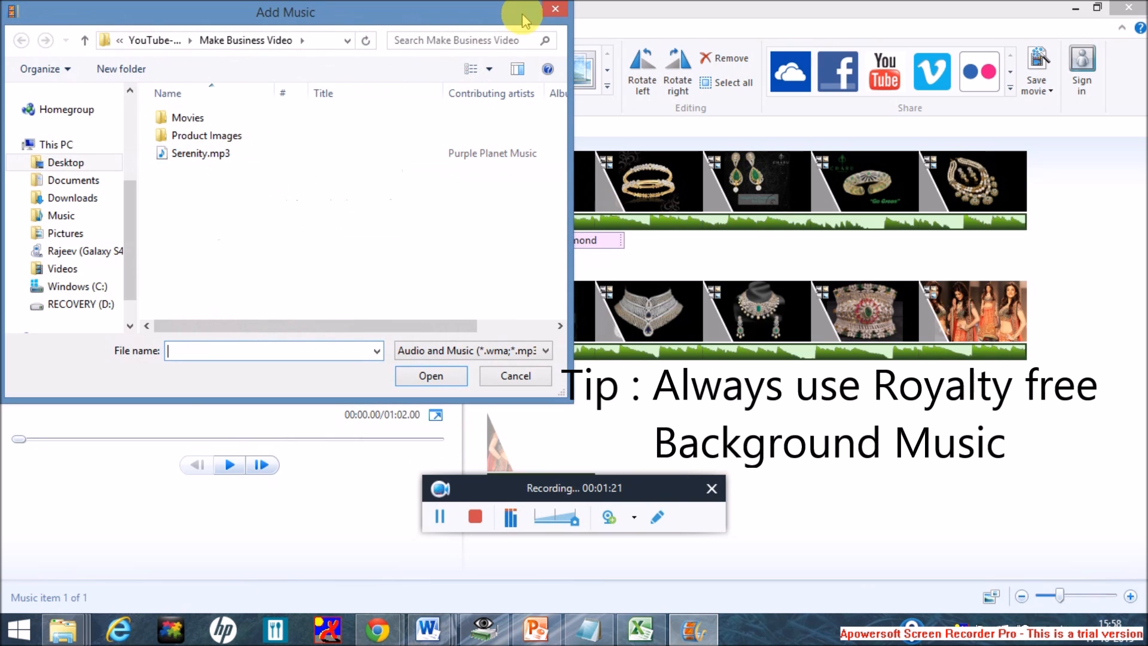
pyautogui.click(515, 376)
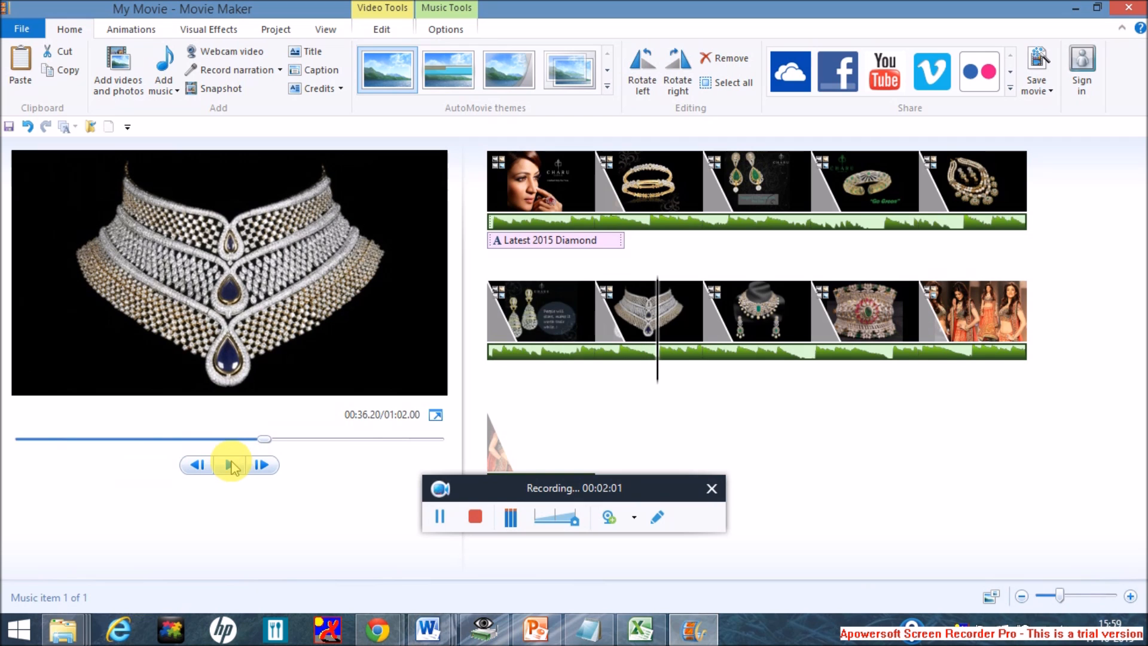
# Pause the preview and save the movie for high-definition display as My Movie.mp4
pyautogui.click(229, 465)
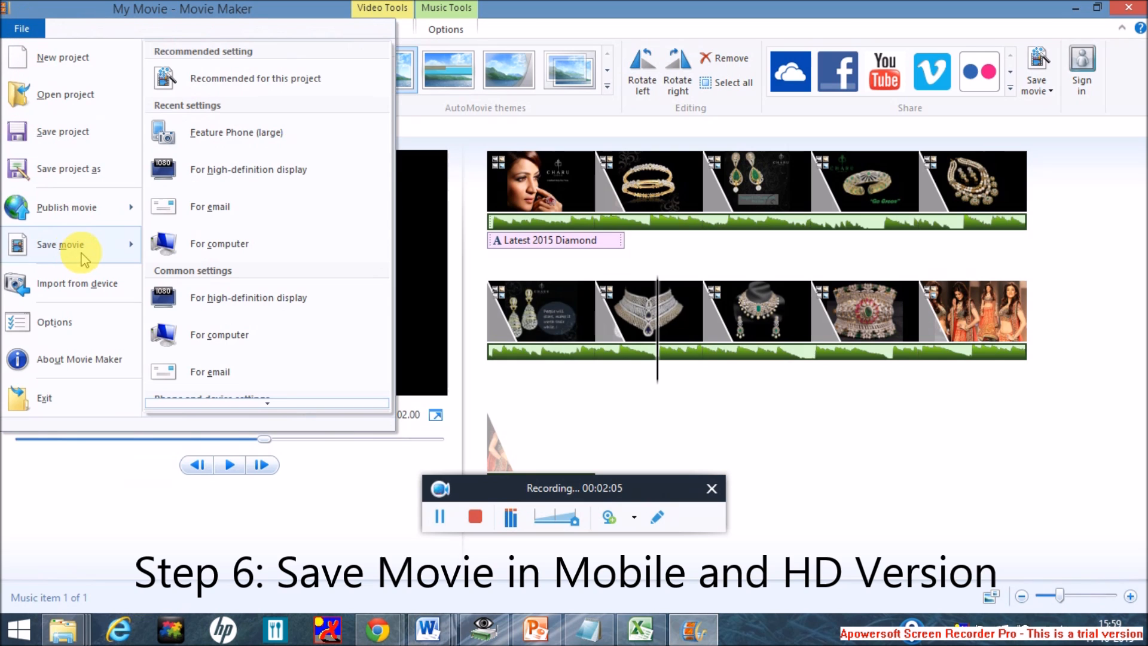
pyautogui.moveTo(110, 251)
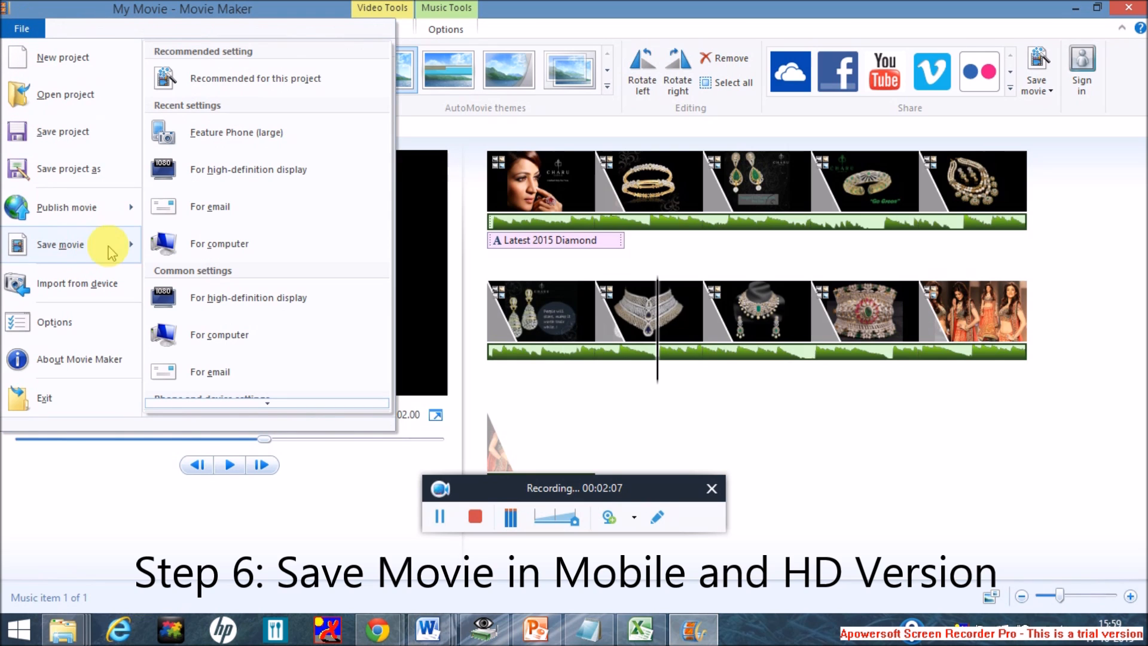
pyautogui.moveTo(248, 169)
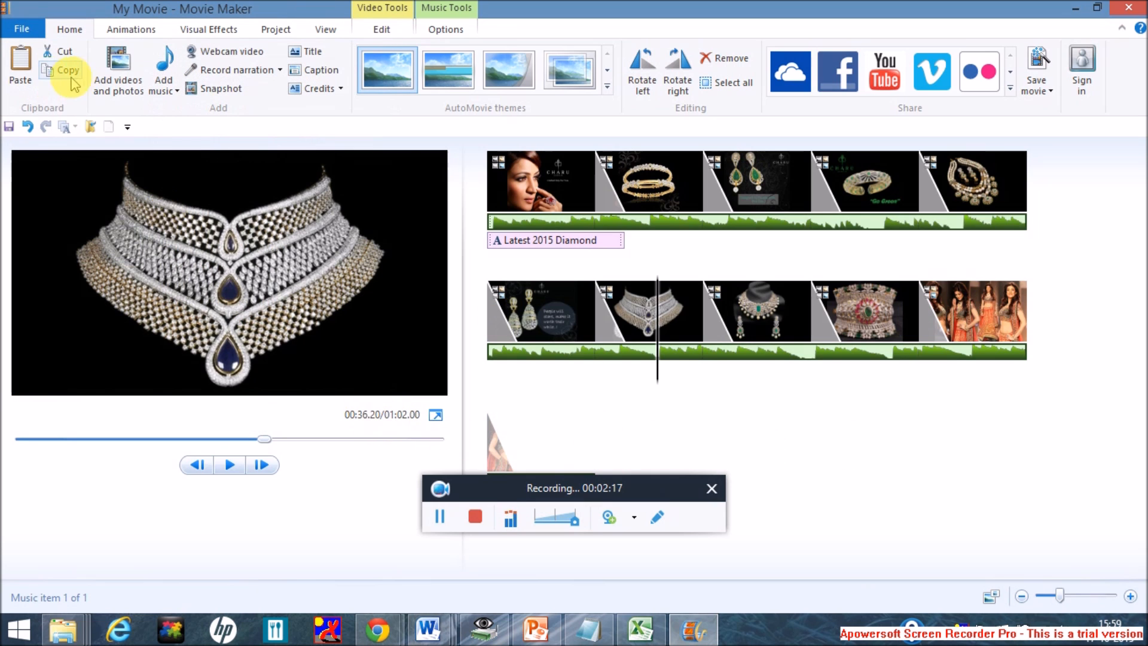
pyautogui.click(21, 29)
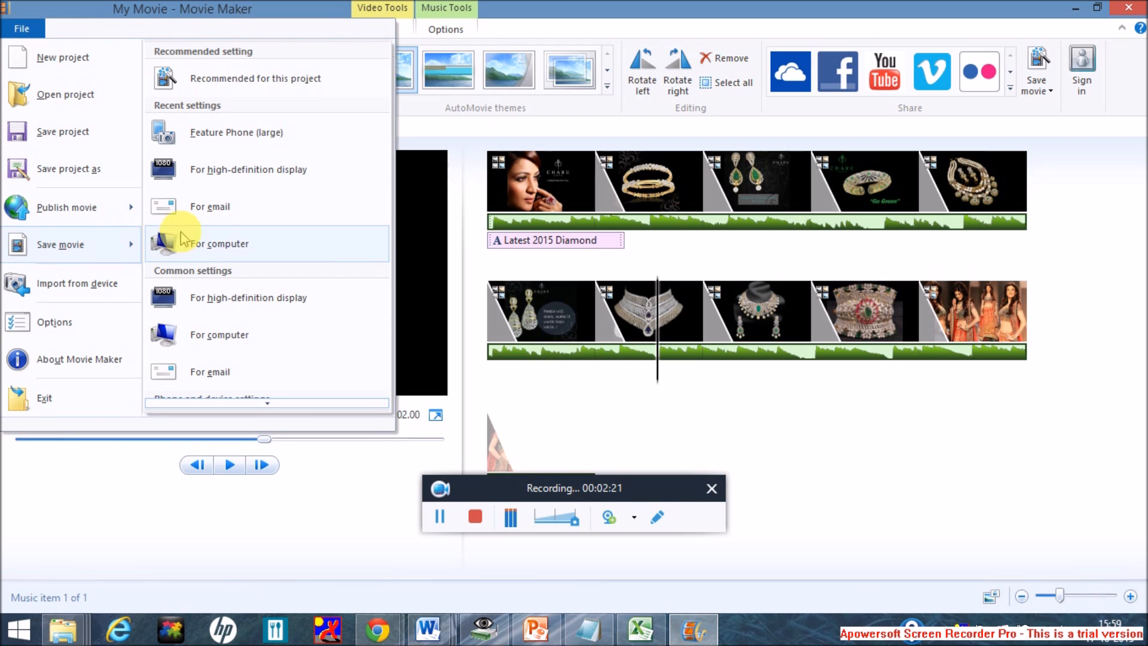
pyautogui.moveTo(236, 133)
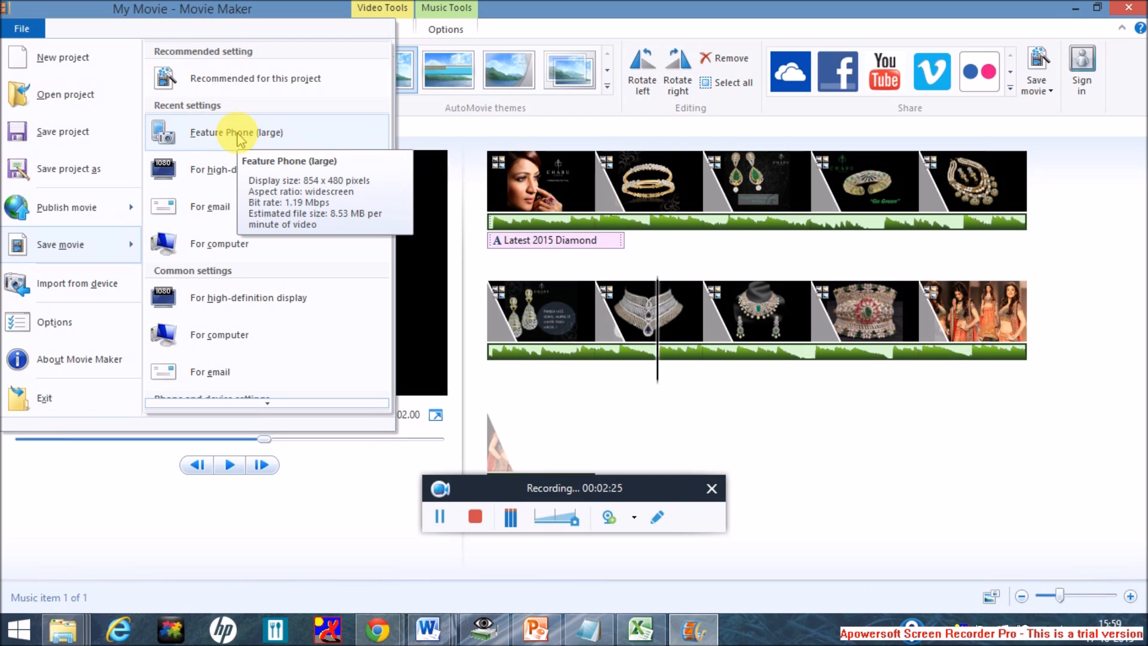
pyautogui.moveTo(235, 169)
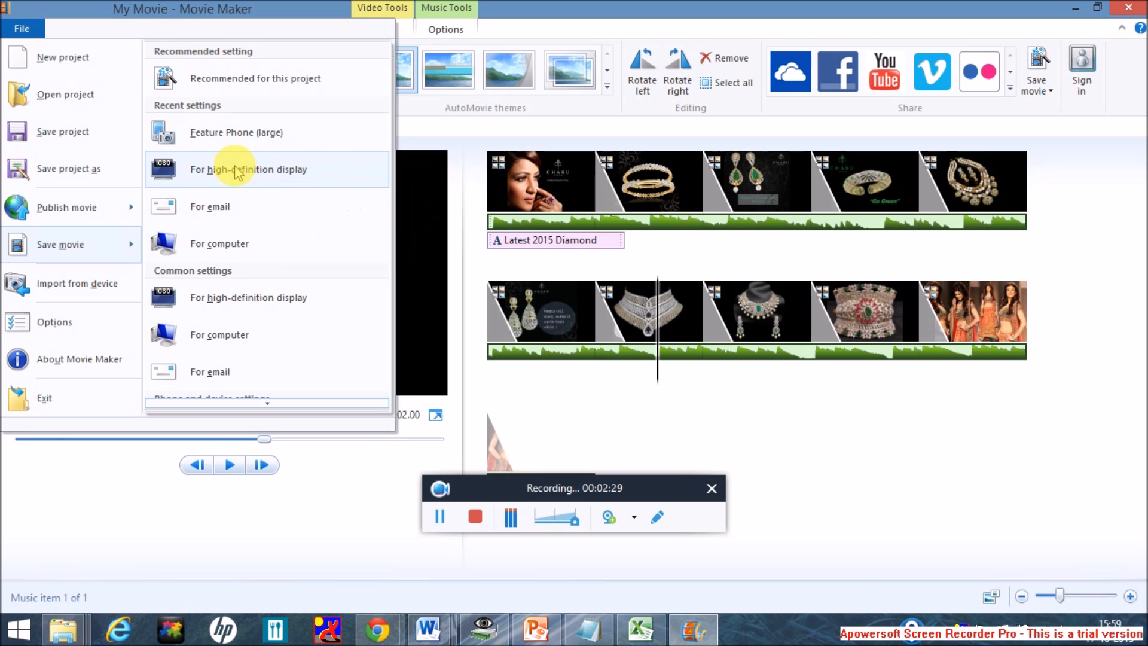
pyautogui.click(248, 169)
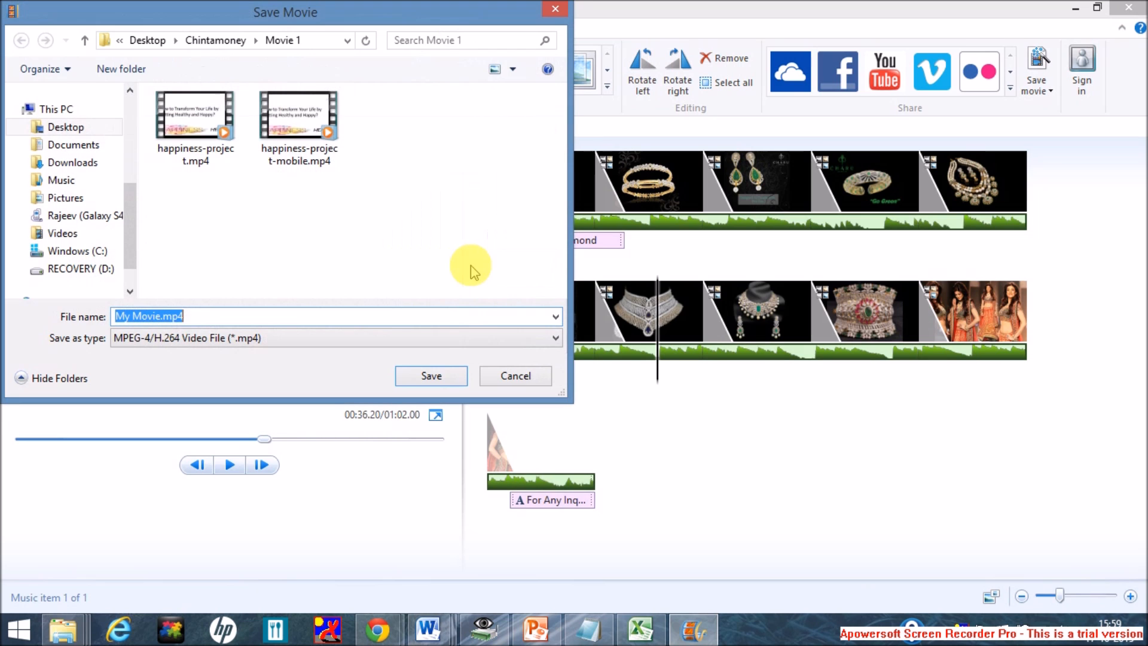
pyautogui.click(66, 127)
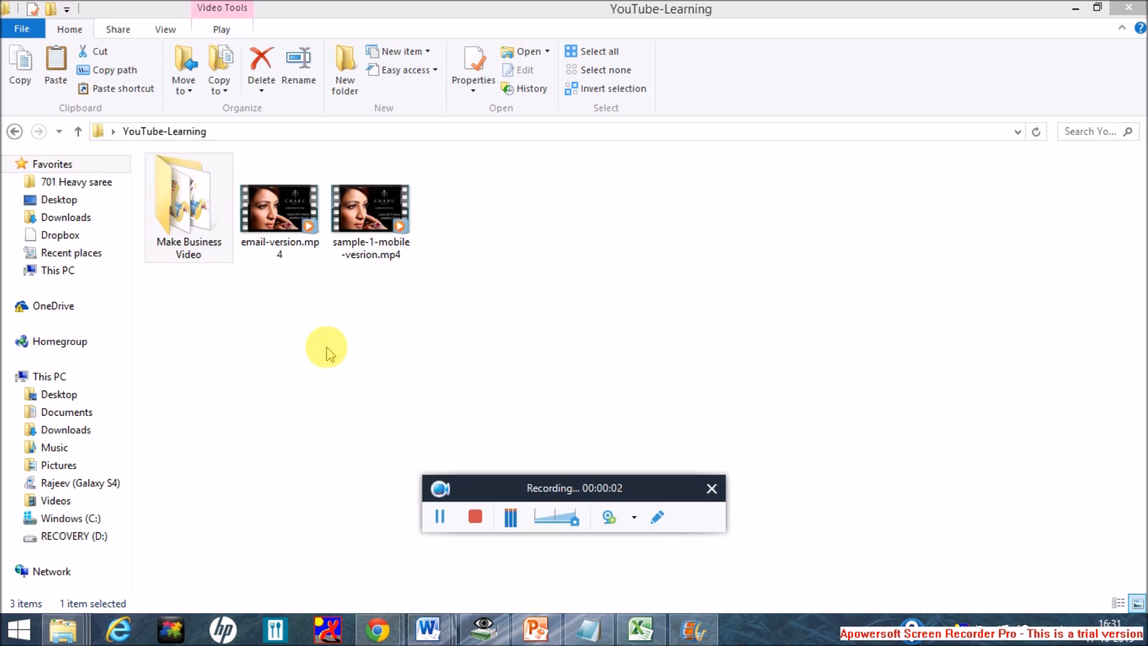
# Open sample-1-mobile-vesrion.mp4 from the YouTube-Learning folder for playback
pyautogui.click(280, 208)
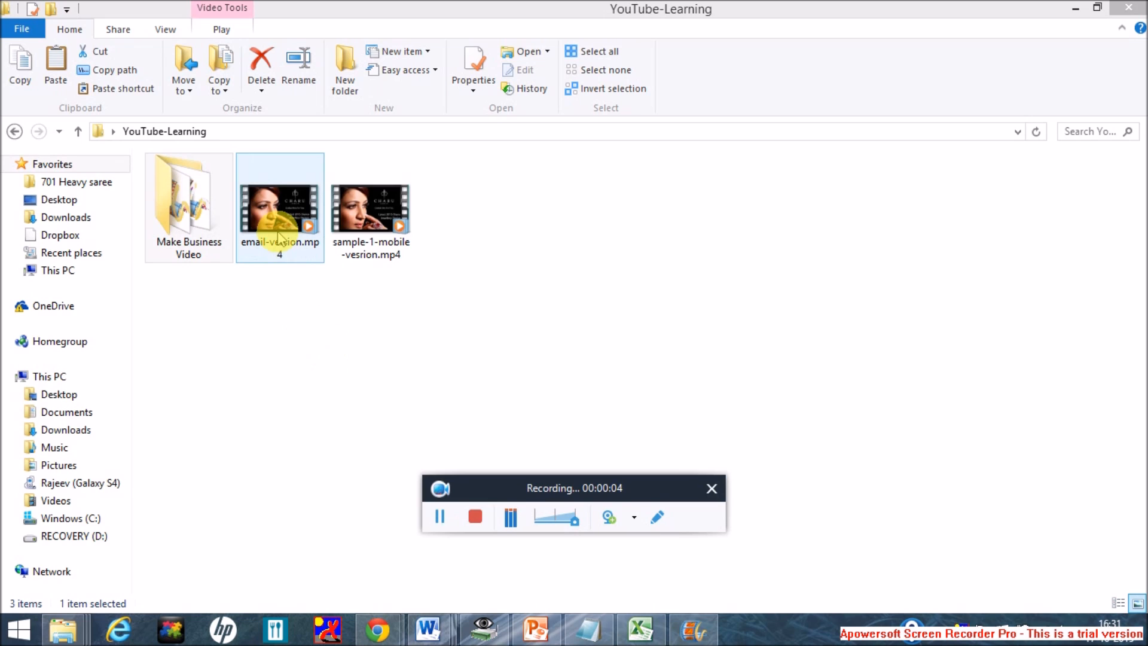
pyautogui.click(371, 207)
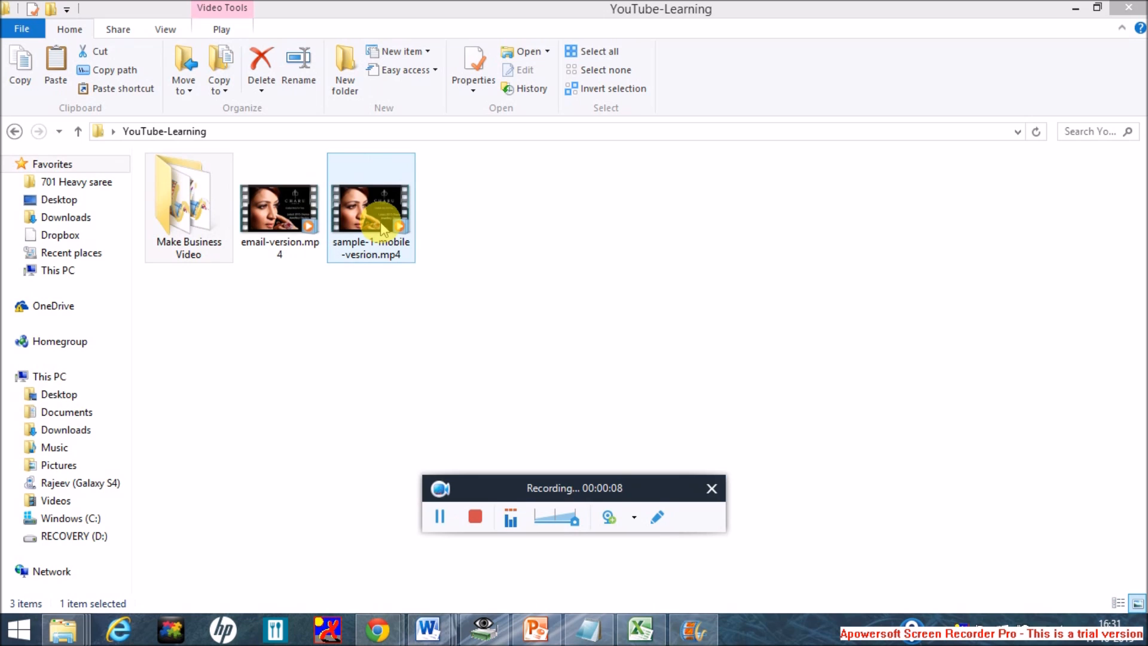
pyautogui.click(335, 295)
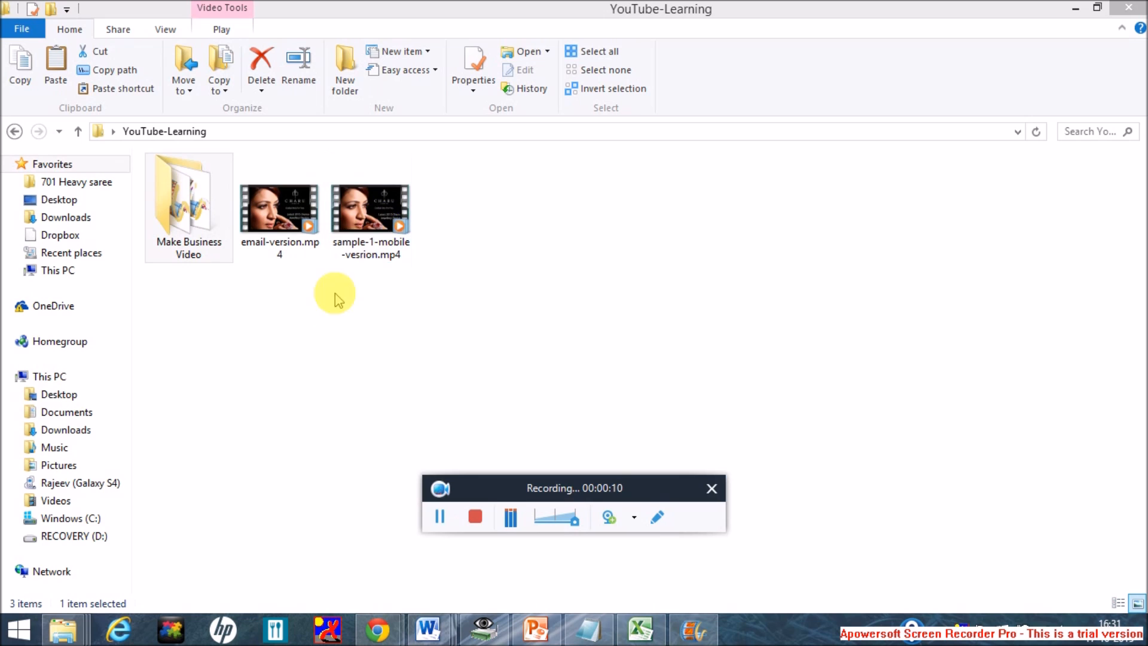
pyautogui.moveTo(316, 352)
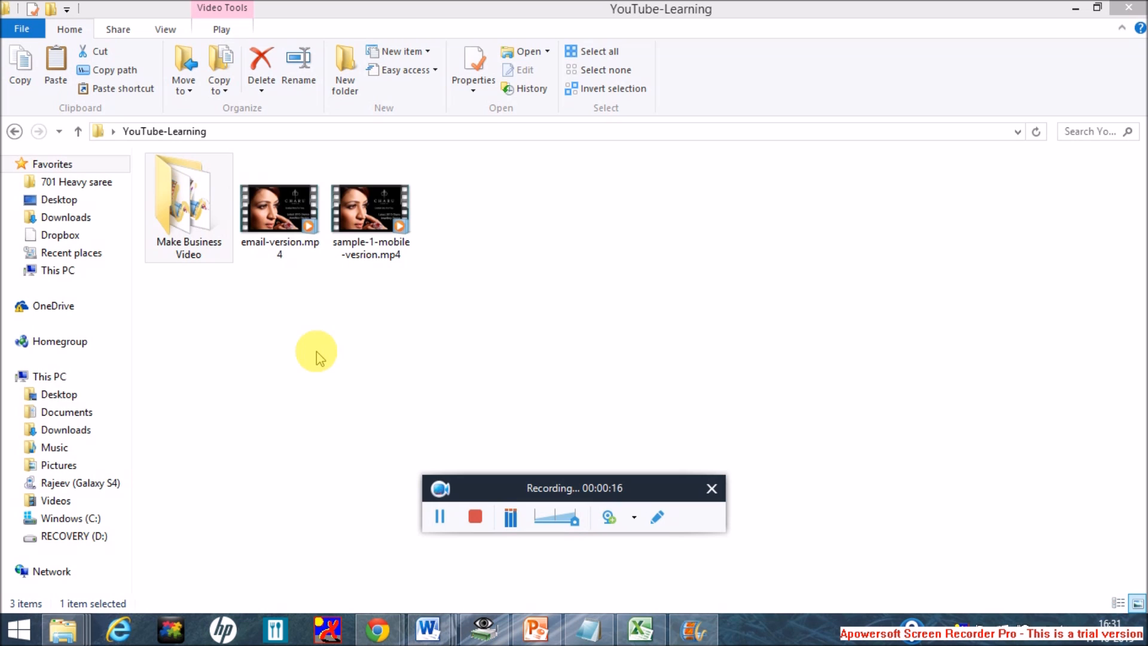
pyautogui.click(371, 209)
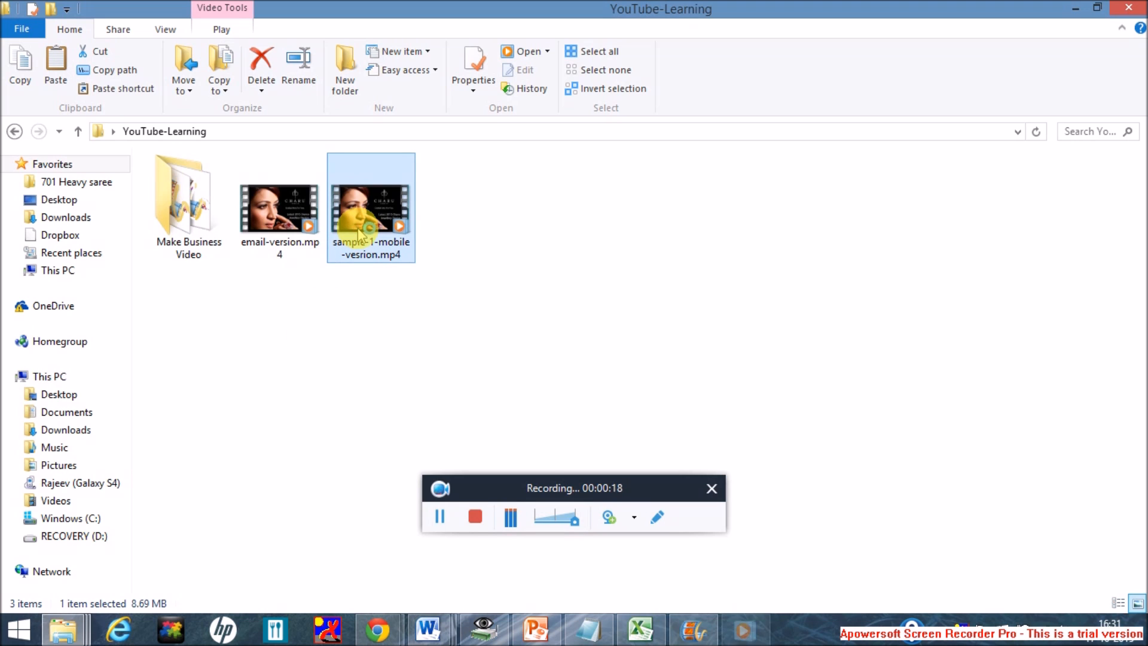
pyautogui.doubleClick(370, 196)
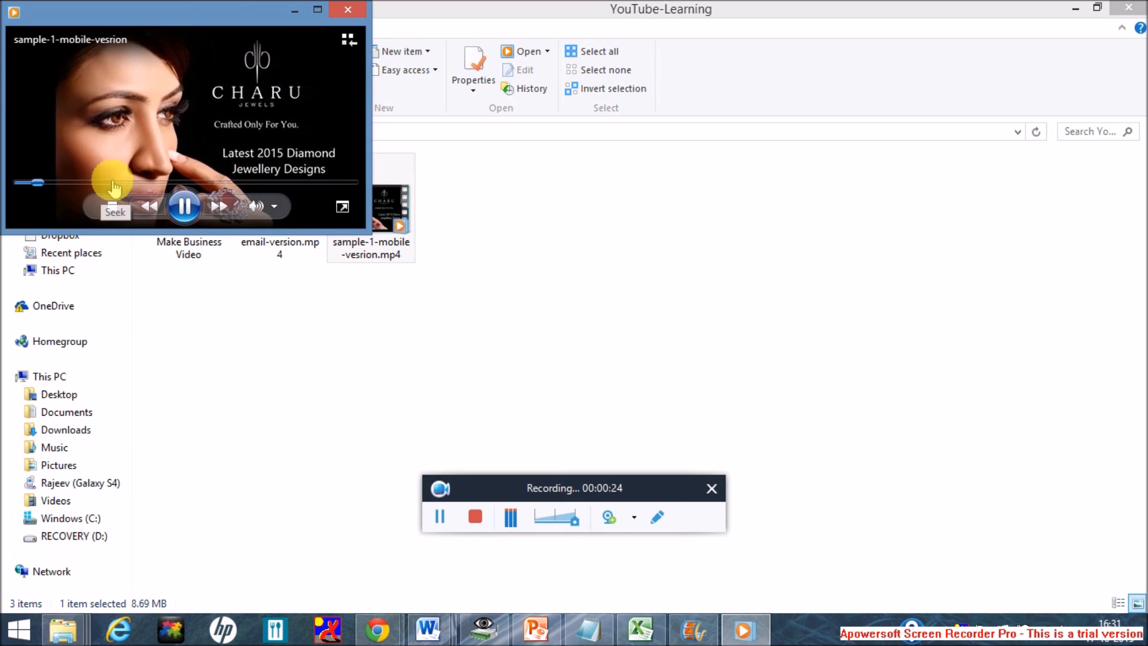
# Seek through the mobile version video and pause it on the bangles photo
pyautogui.click(185, 206)
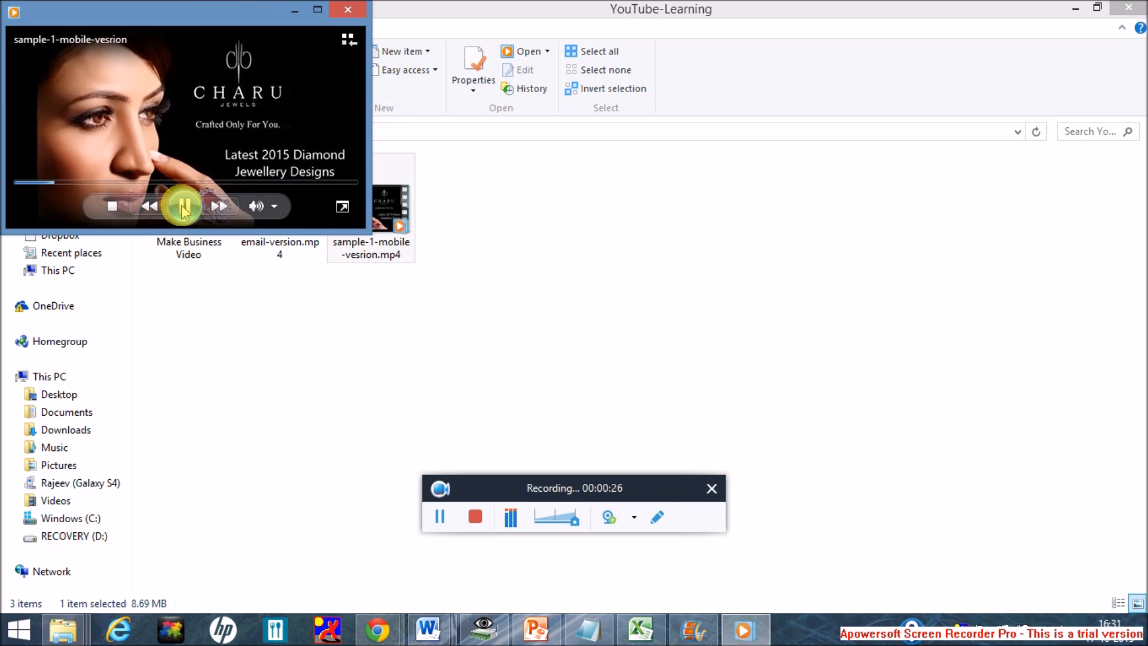
pyautogui.click(183, 205)
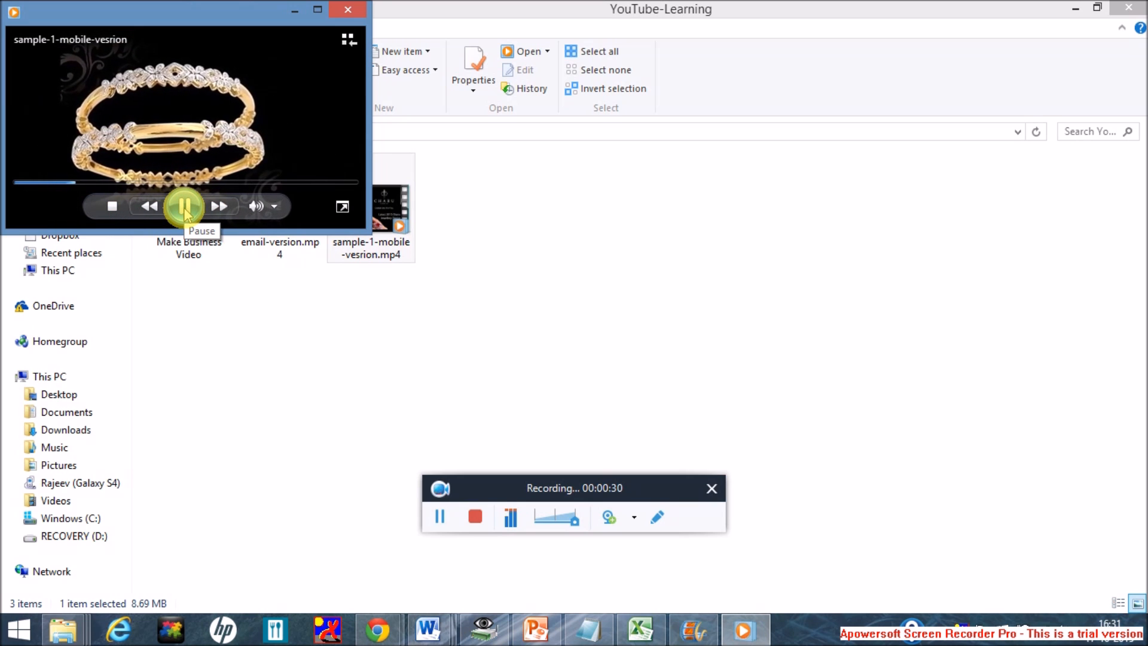
pyautogui.click(185, 206)
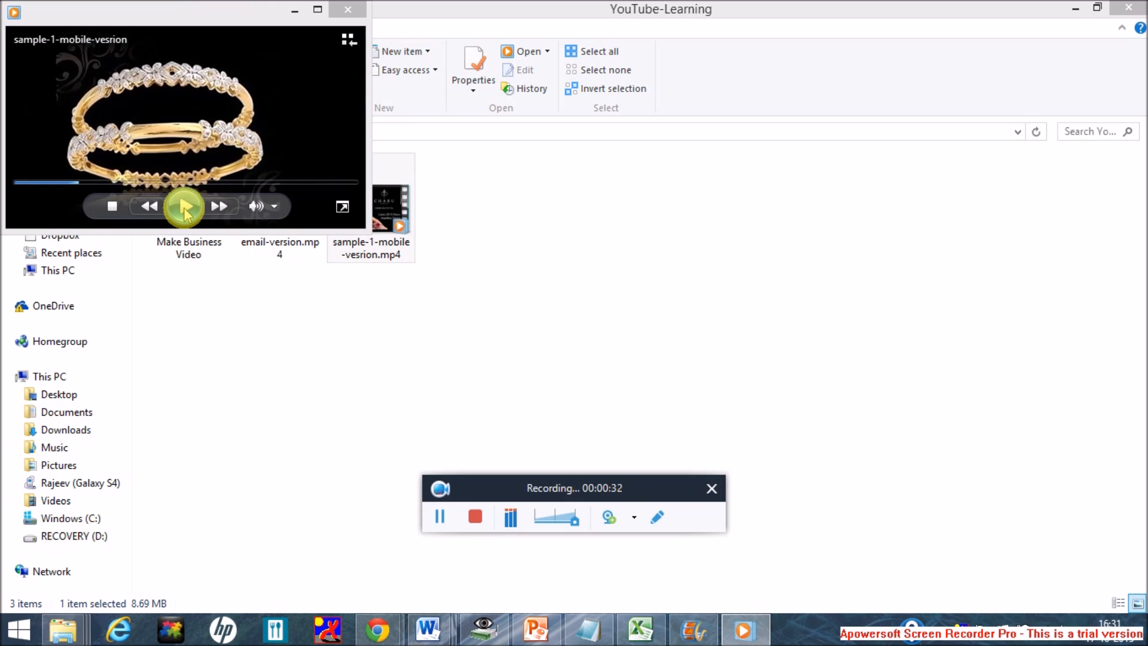